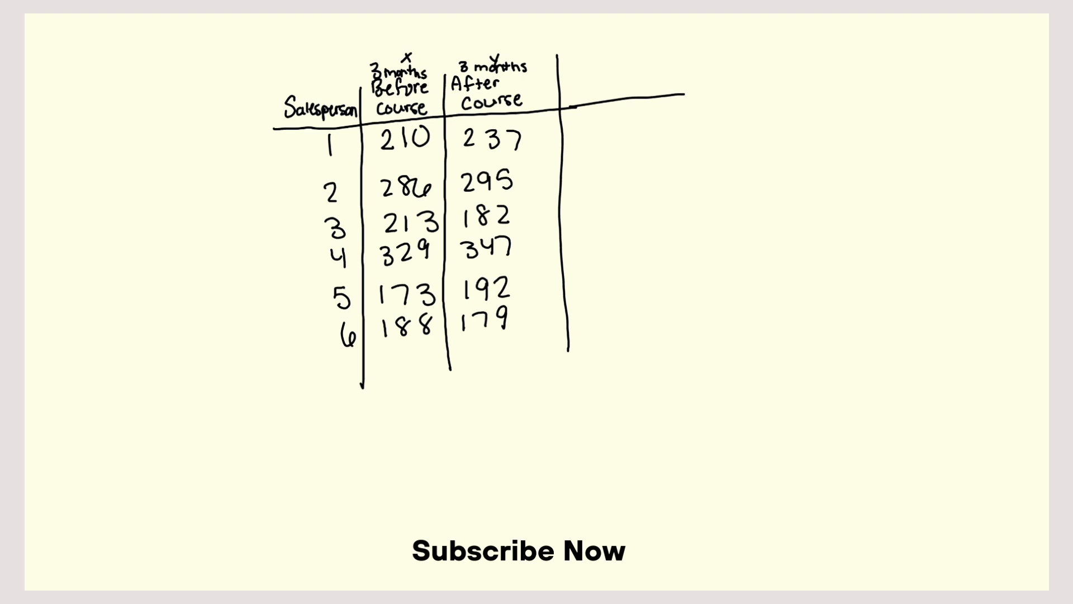
Rule off the six data rows and write the before-course sum 1417 over 6 with boxed mean 236.2
drag(287, 355, 609, 333)
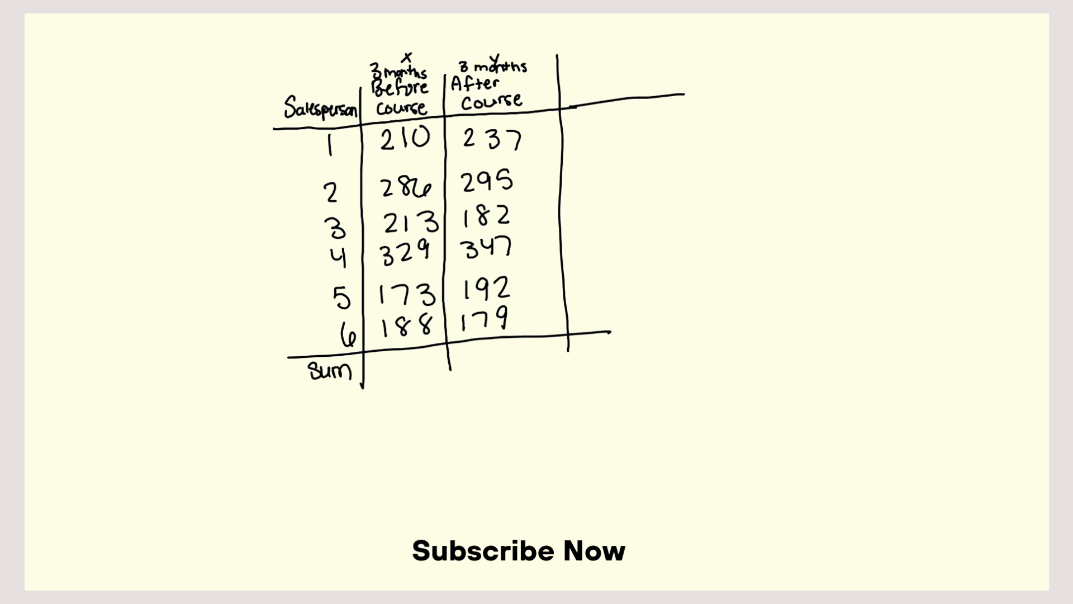
text(1)
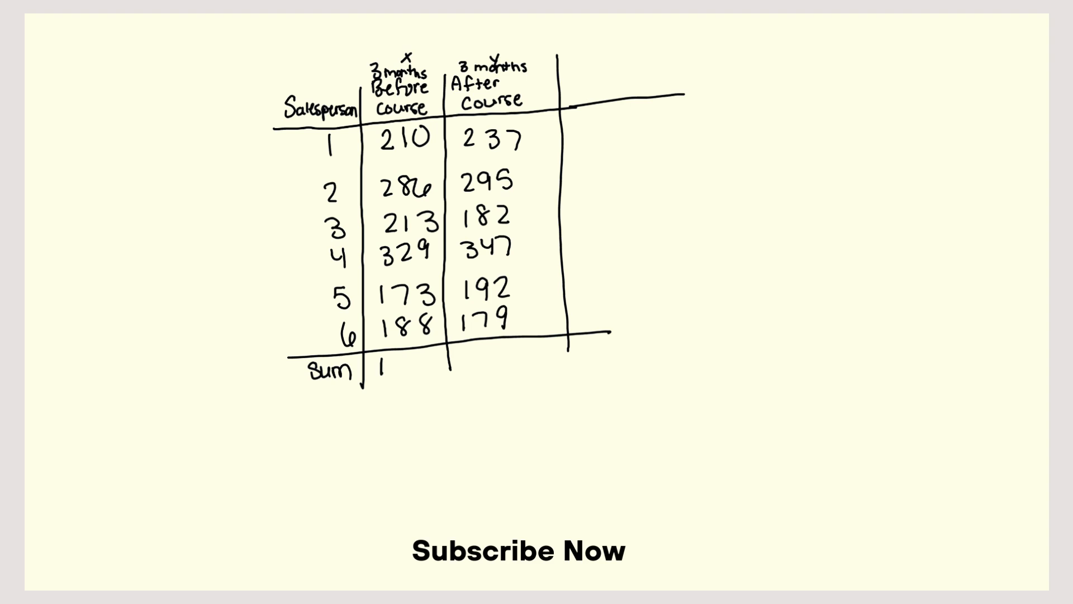
text(1417)
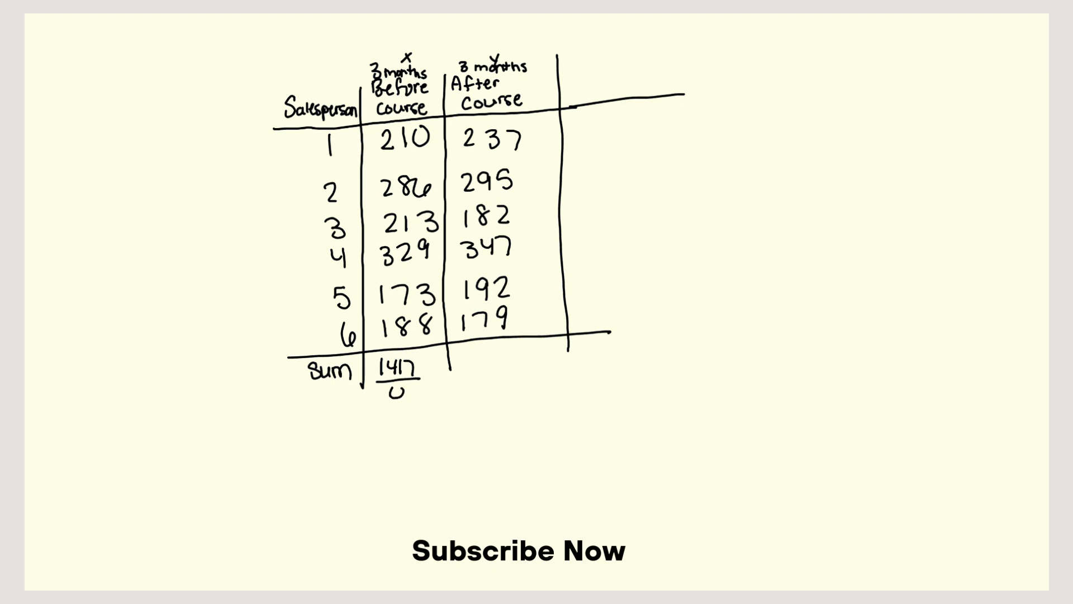
text(6)
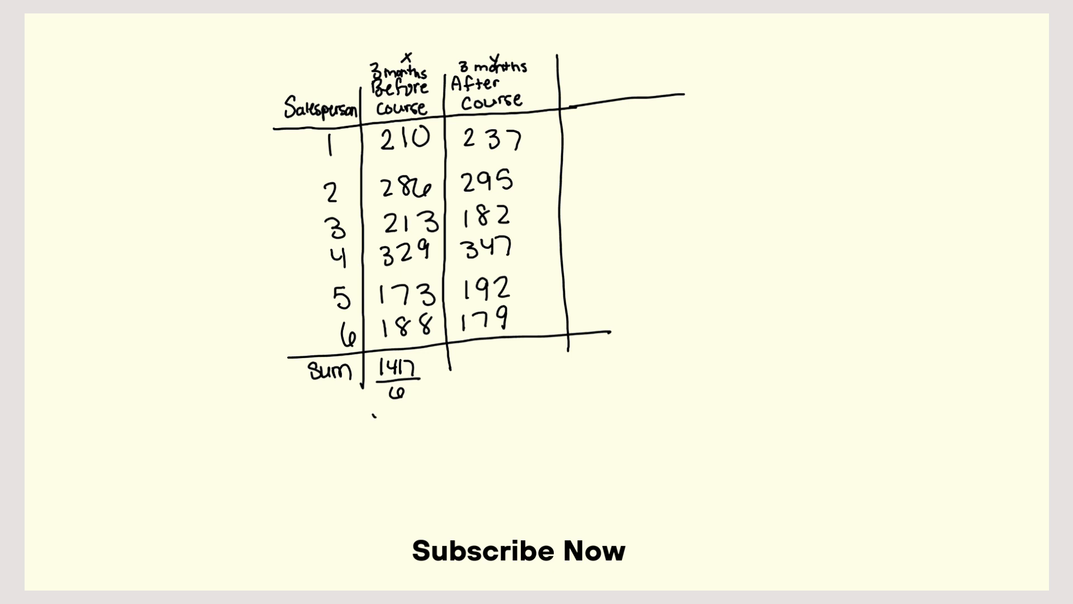
text(236.2)
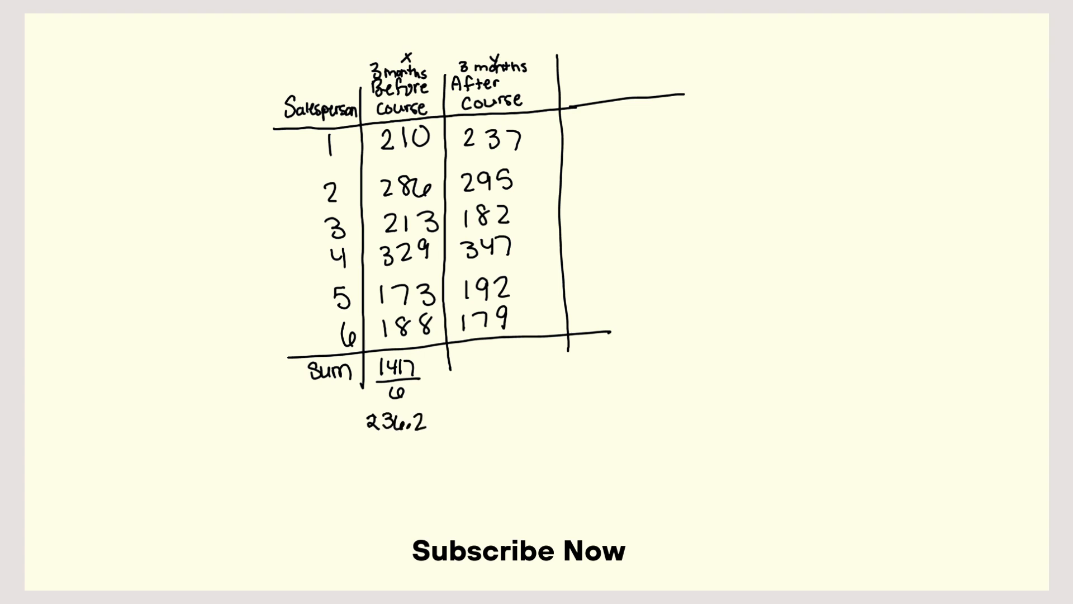
drag(357, 411, 384, 409)
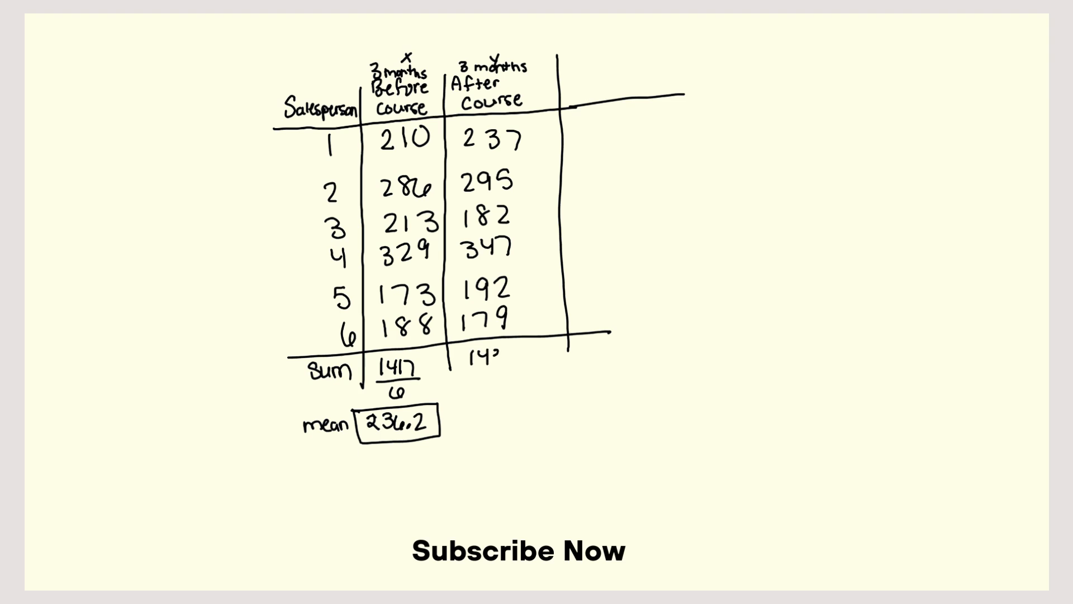
Write 1432/6 under After Course giving mean 238.7, then start an X column heading
text(1432/6)
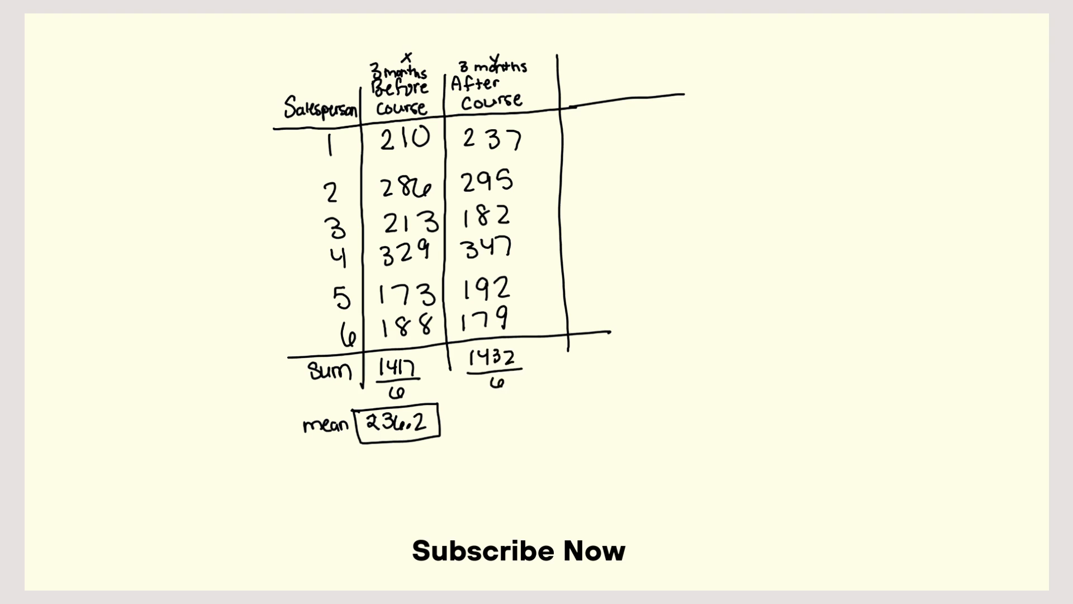
text(2)
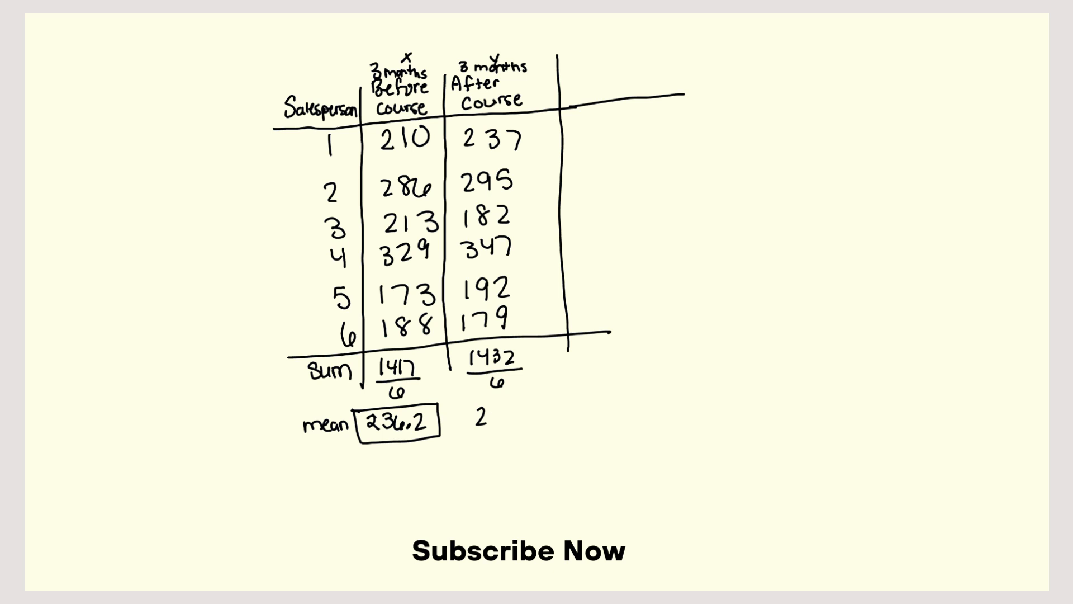
text(238.7)
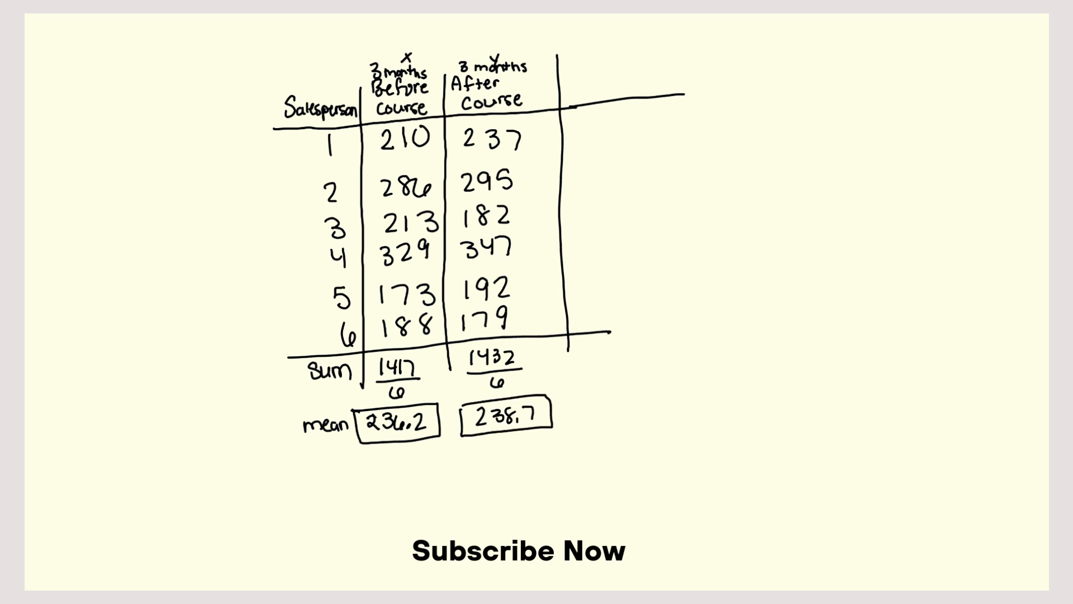
text(X)
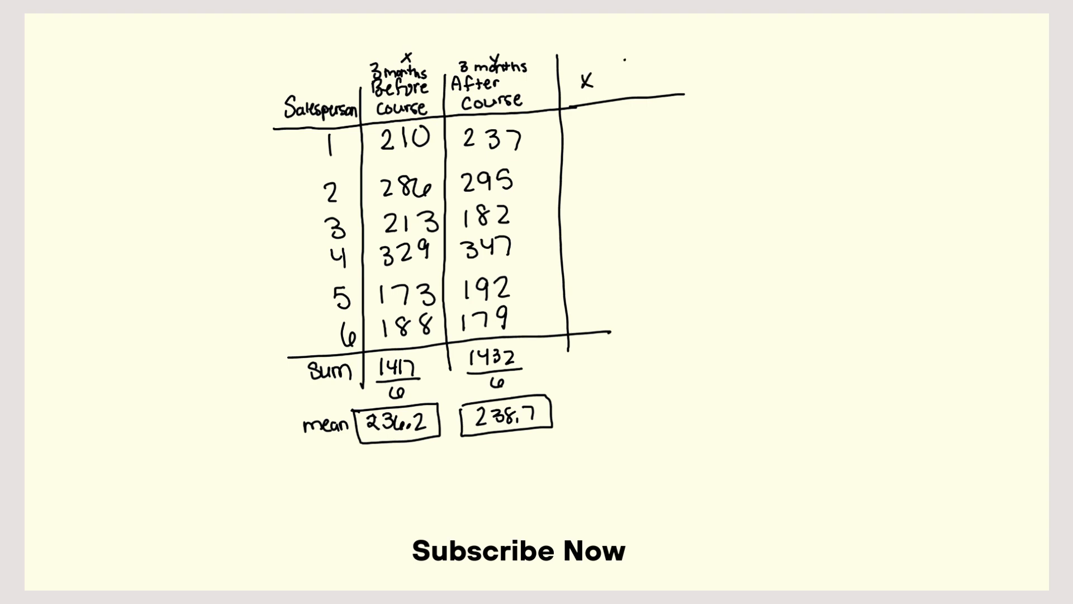
Rule the X column's right border and write squared deviations 686.44, 2480.04 and 538.24
drag(631, 68, 634, 325)
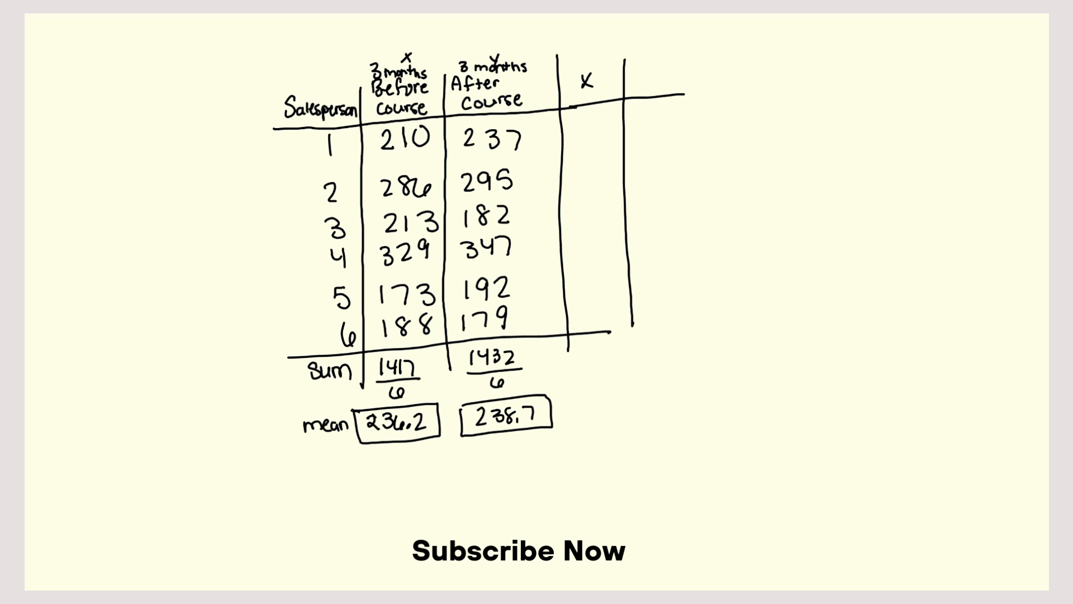
text(686.)
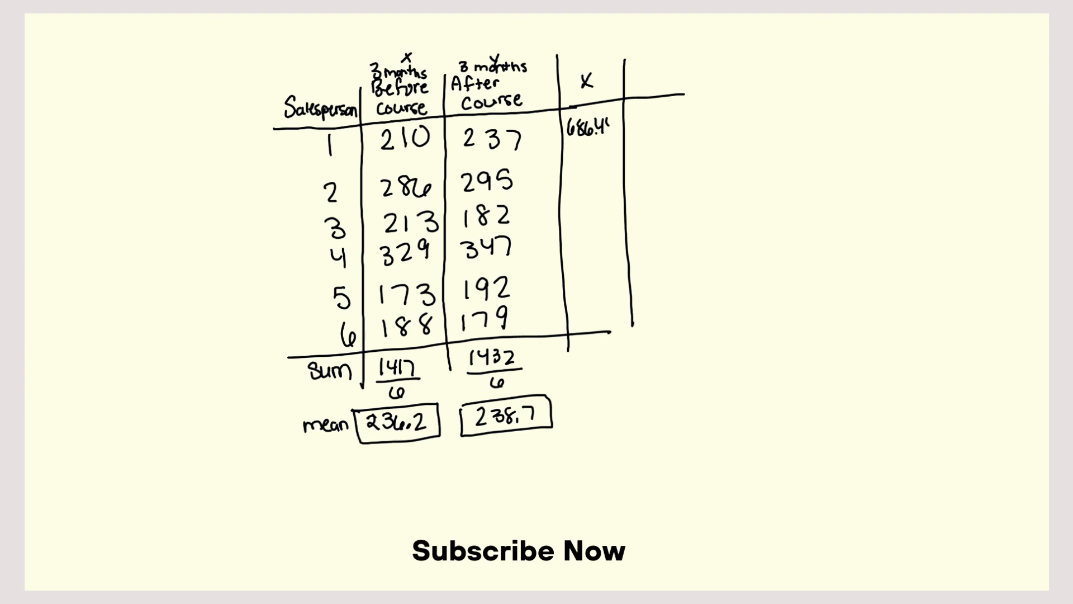
text(4)
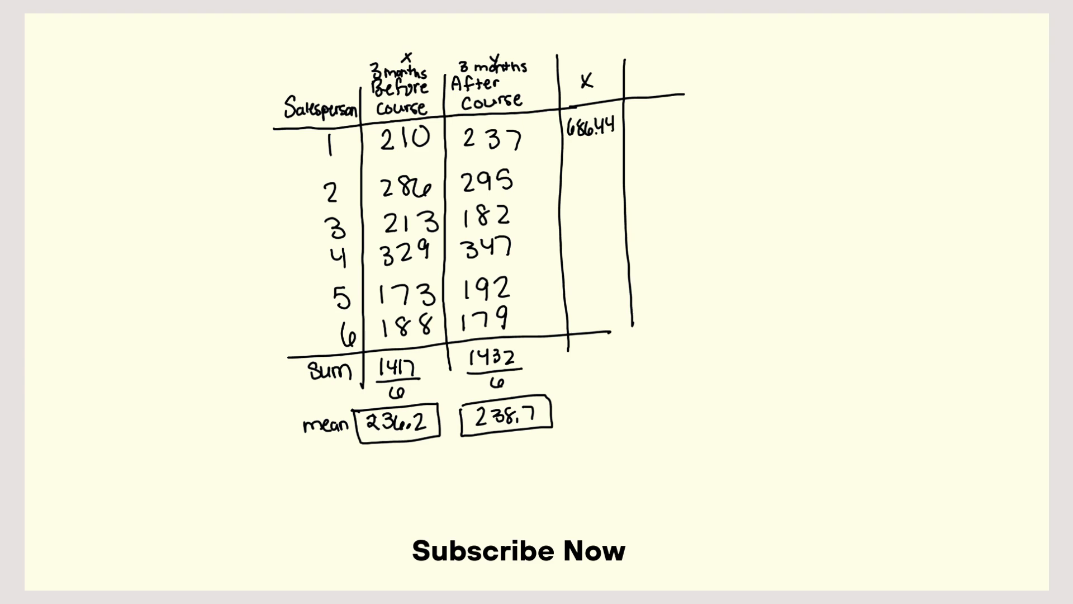
text(245)
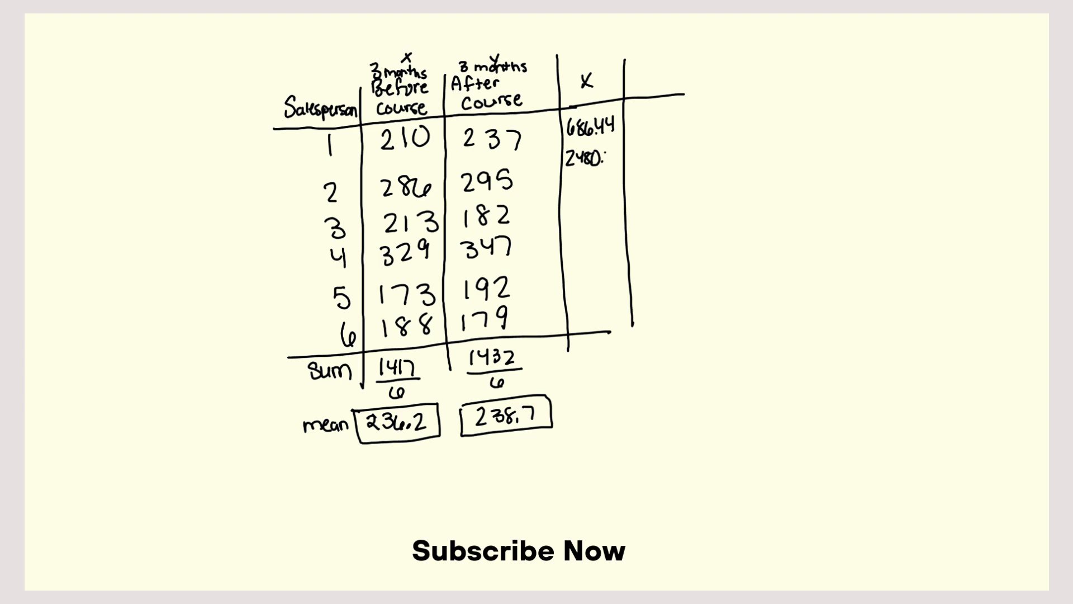
text(04)
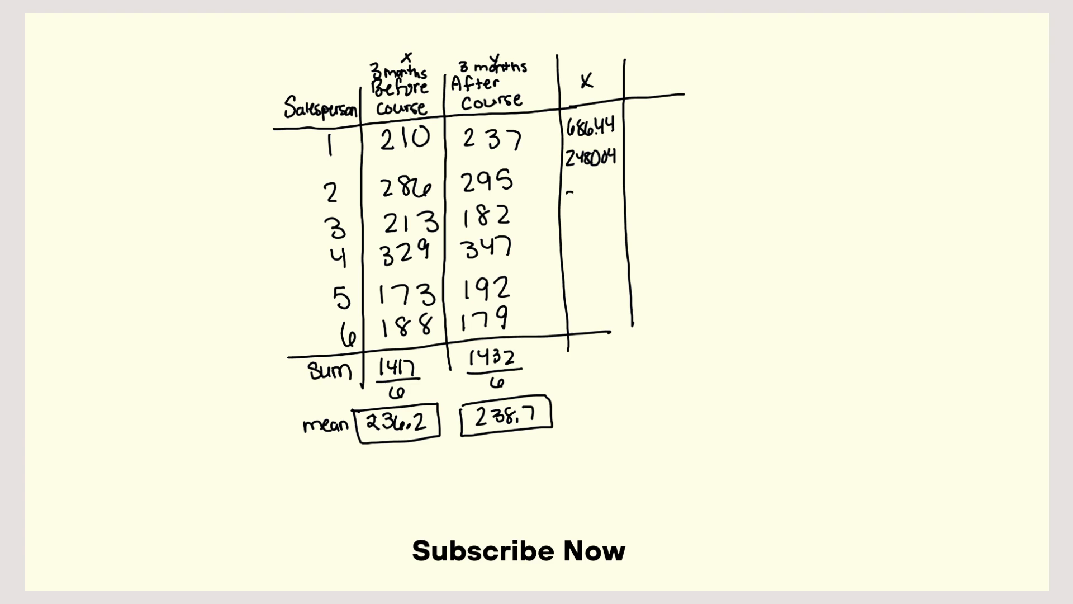
text(538.24)
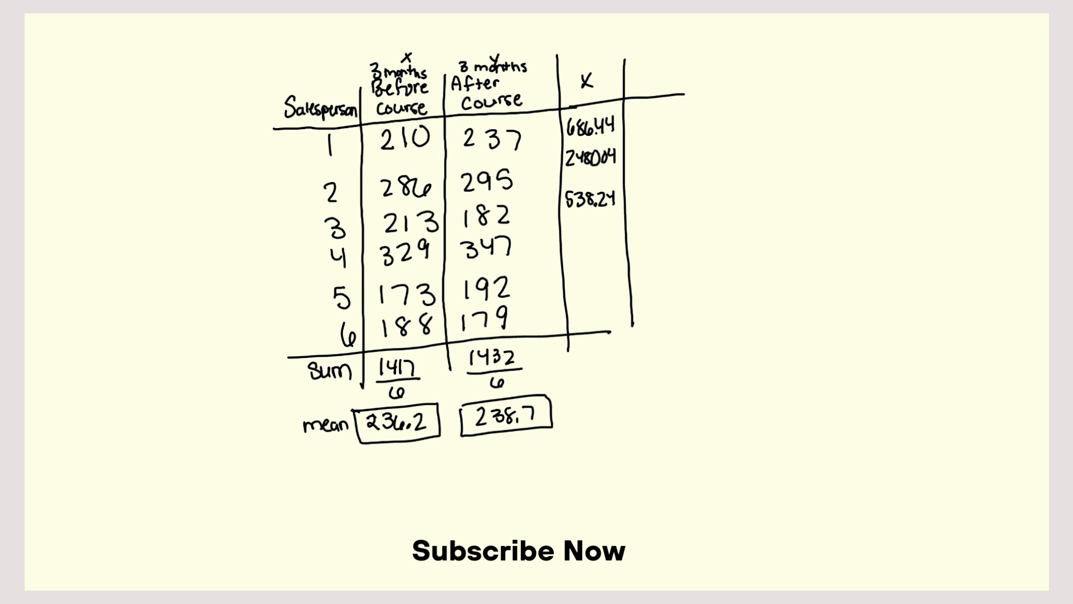
Write the remaining squared deviations 8611.84, 3994.24 and 2323.24 in the X column
text(86118)
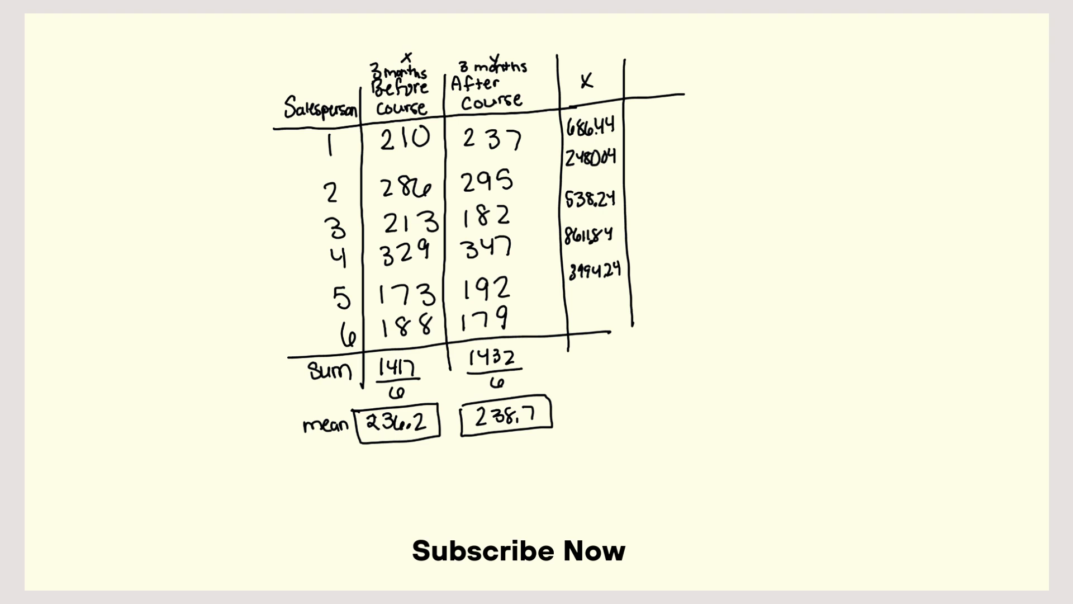
text(2)
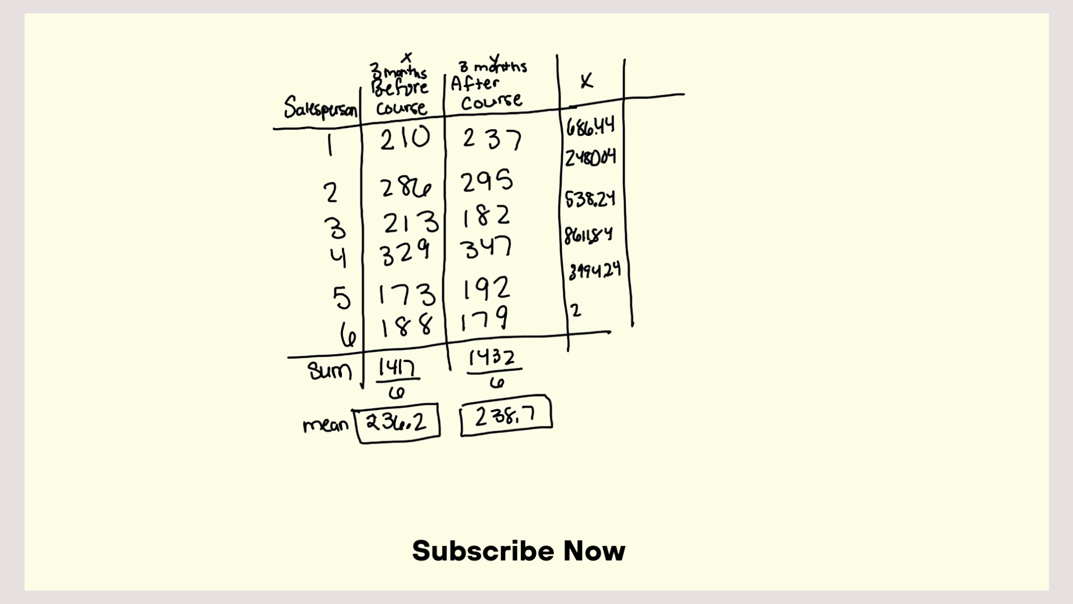
text(2323.24)
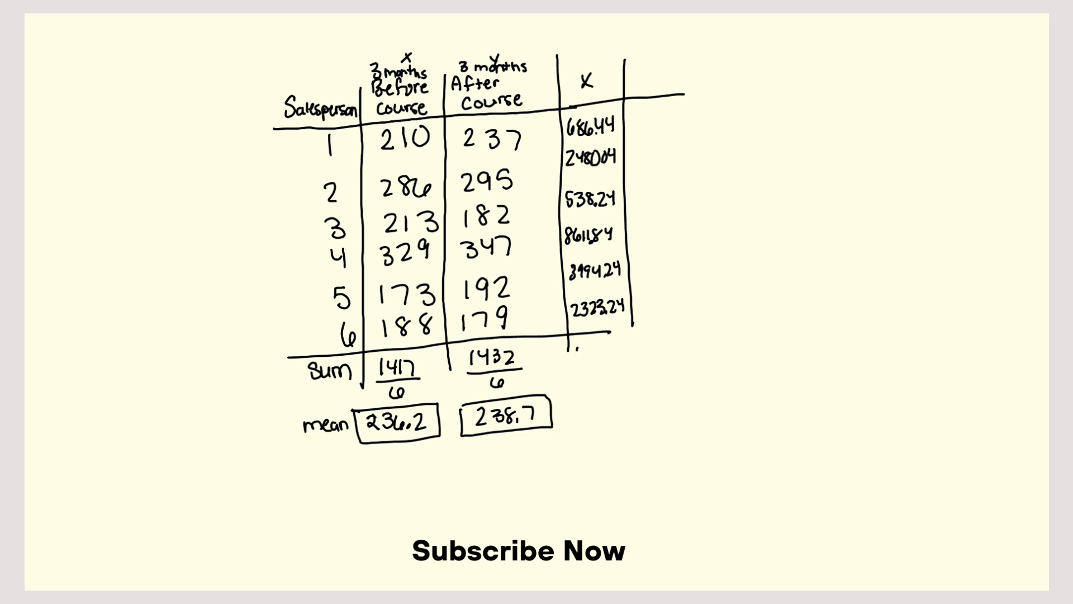
Write the X sum 18684.04 over 5 giving variance 3726.808 under a square root
text(18634.04)
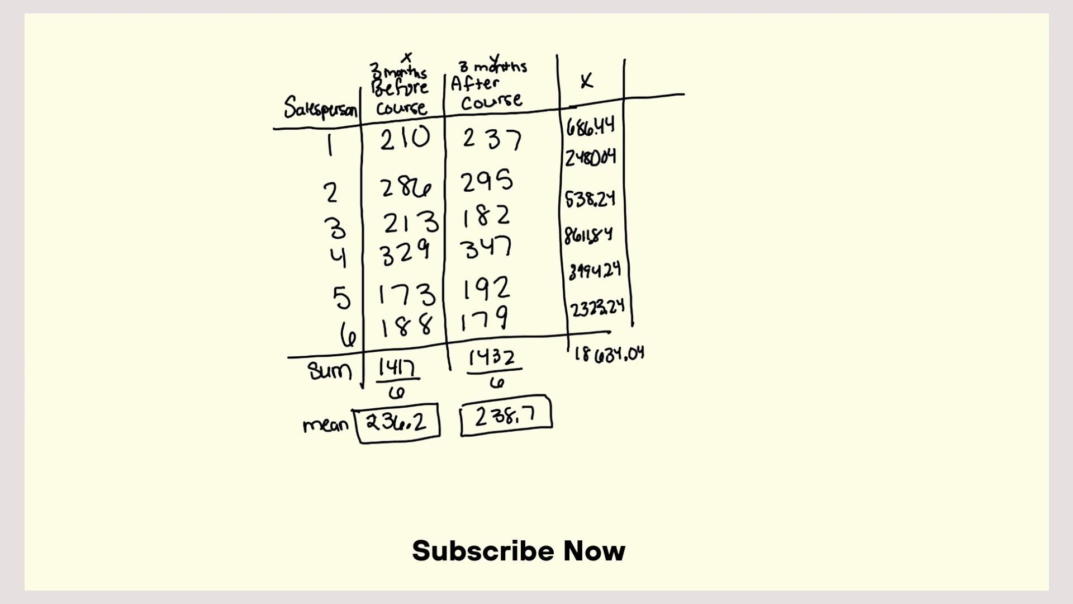
text(5)
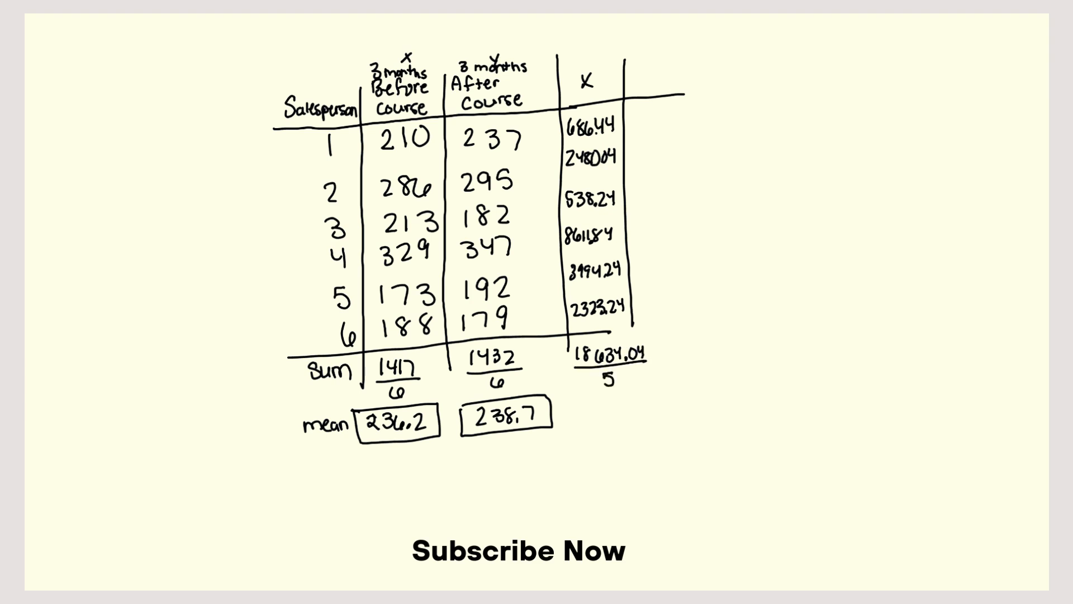
text(3)
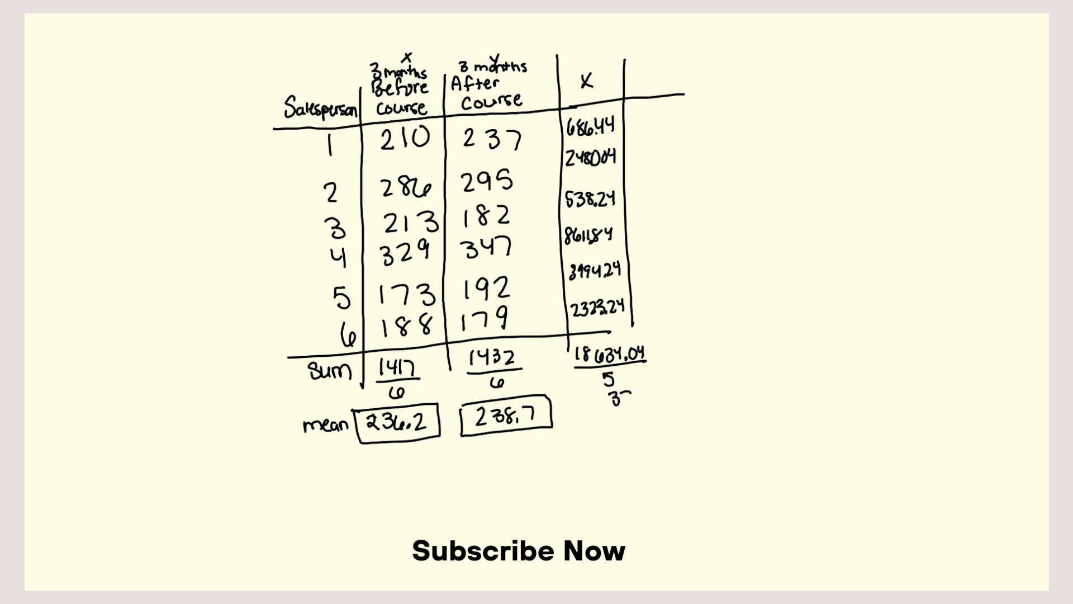
text(3726.808)
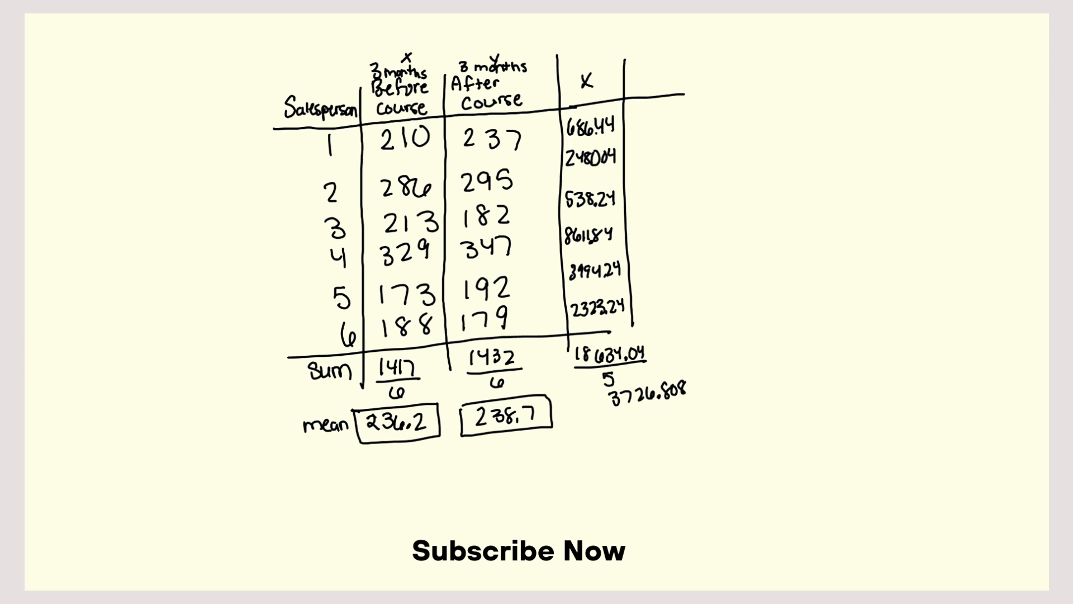
drag(599, 407, 702, 370)
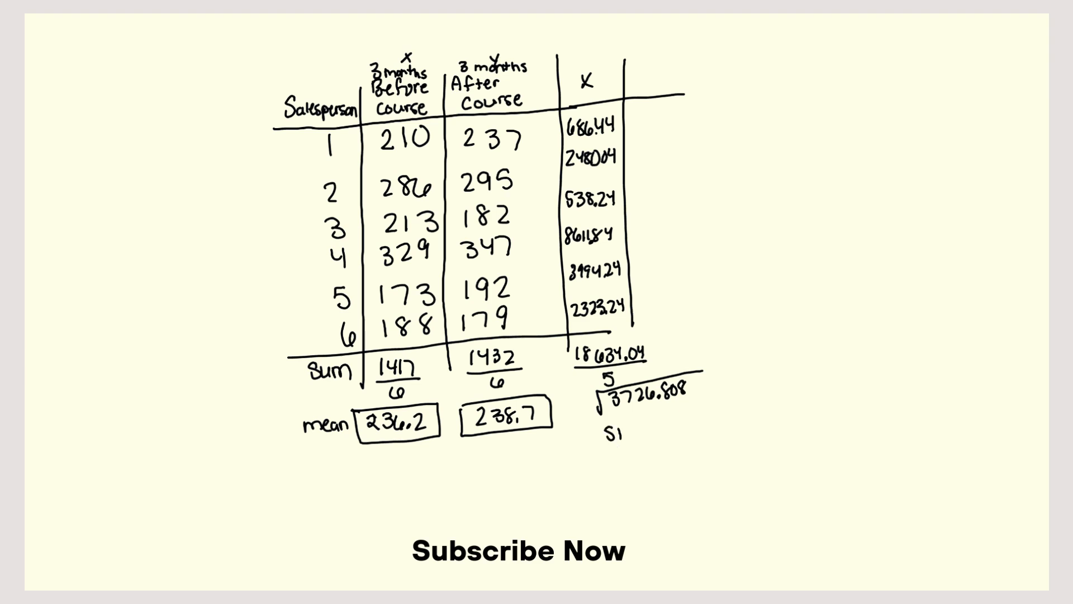
Record a boxed before-course SD of 61 under the means and label a new y column
text(SD 6)
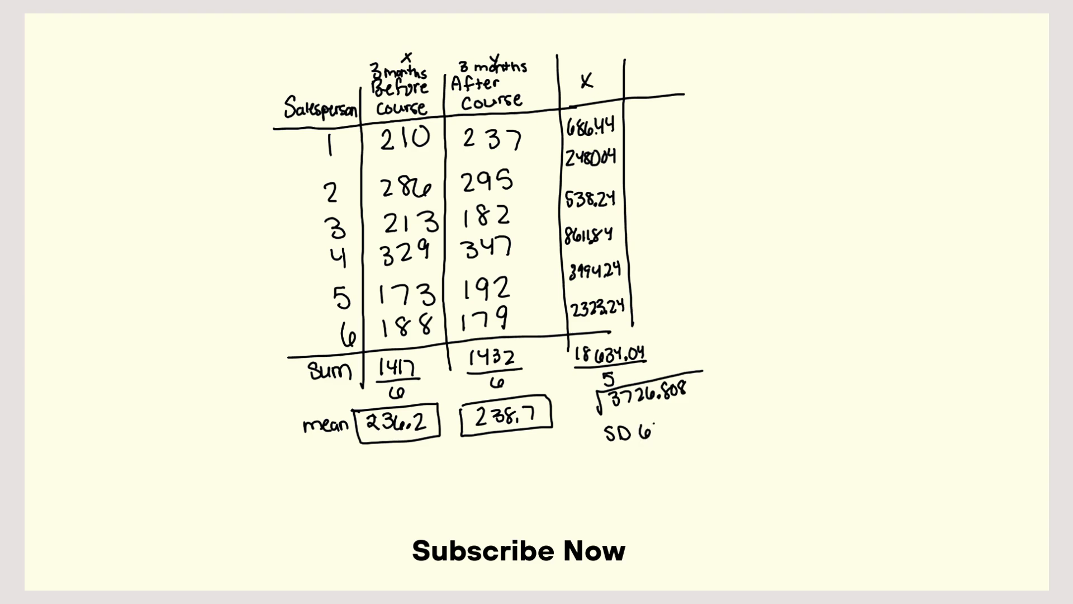
text(1)
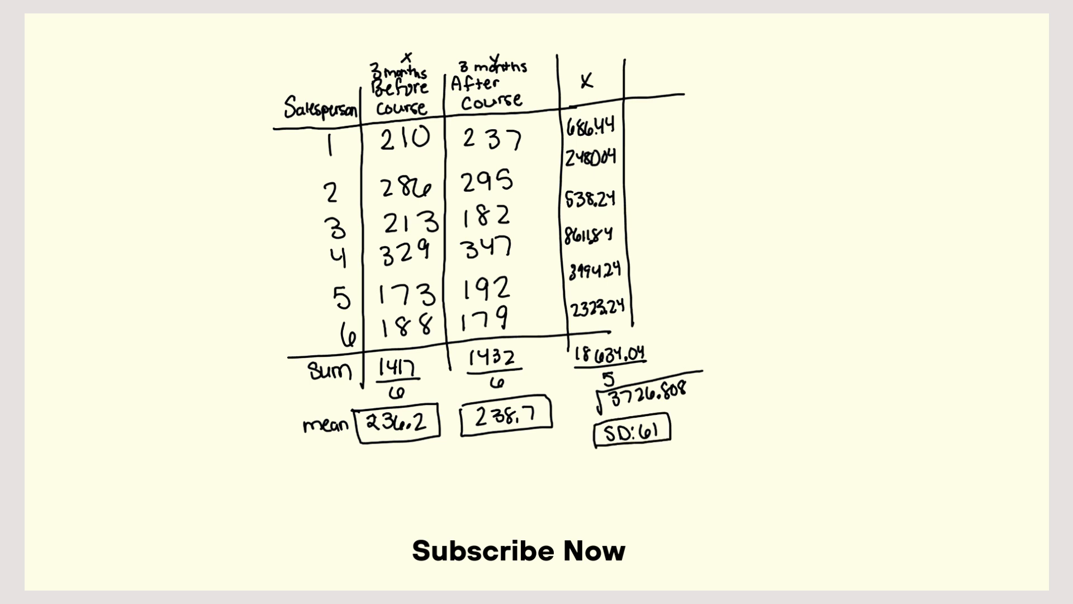
text(SD 61)
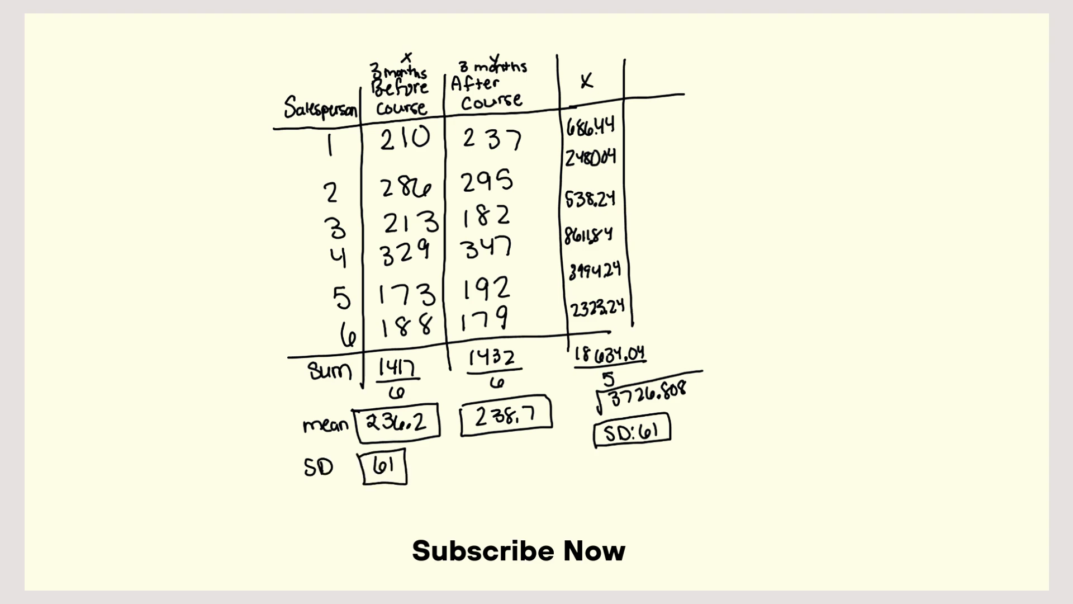
text(y)
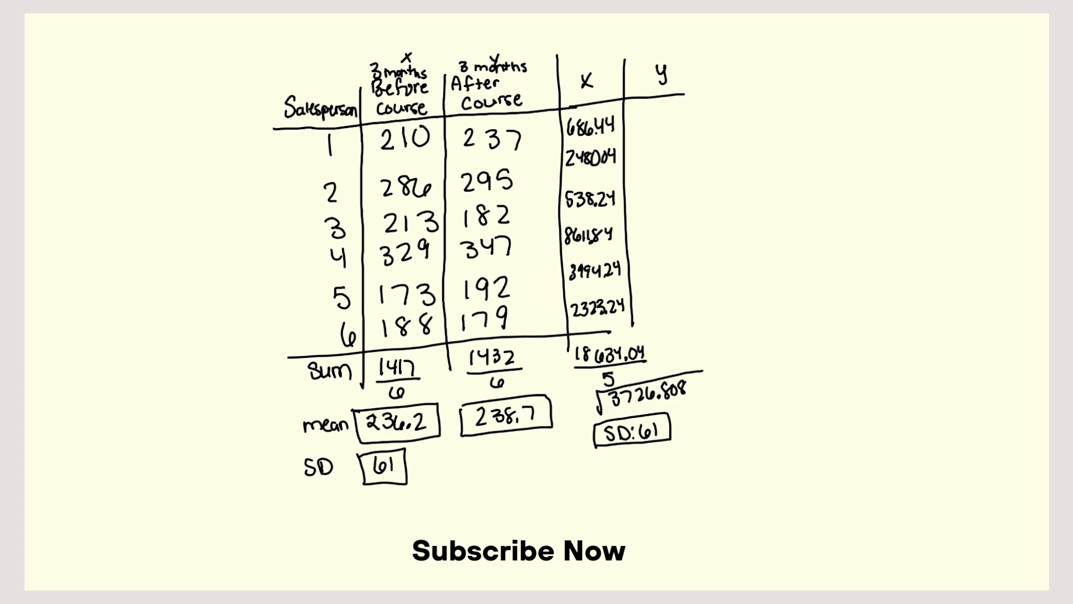
Write the y squared deviations 2.89, 3169.69, 3214.89, 11728.89, 185802.49 and 3564.0
text(2.89)
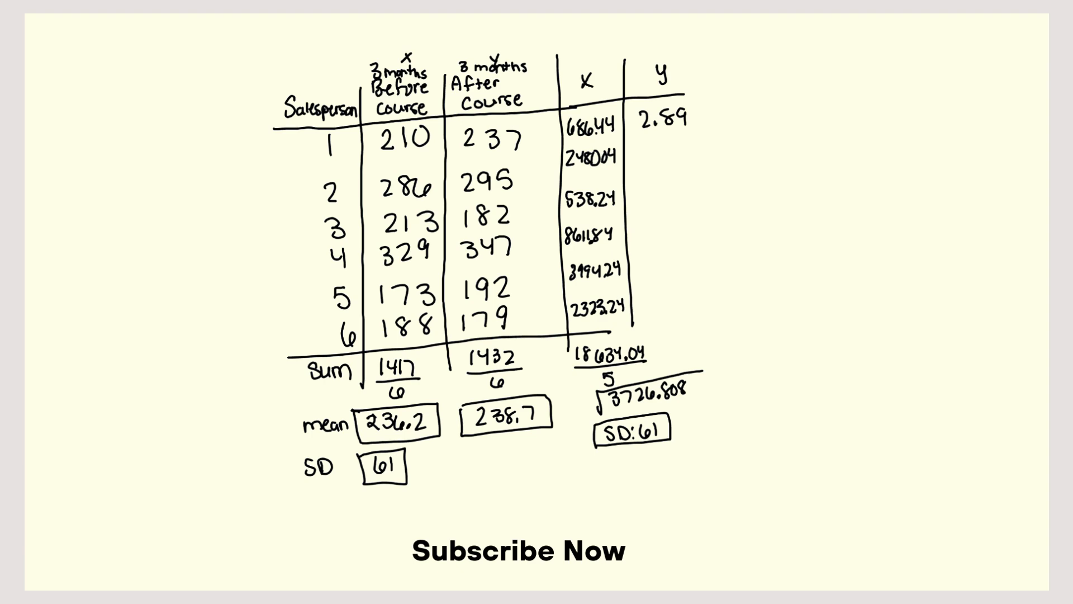
text(3169.69)
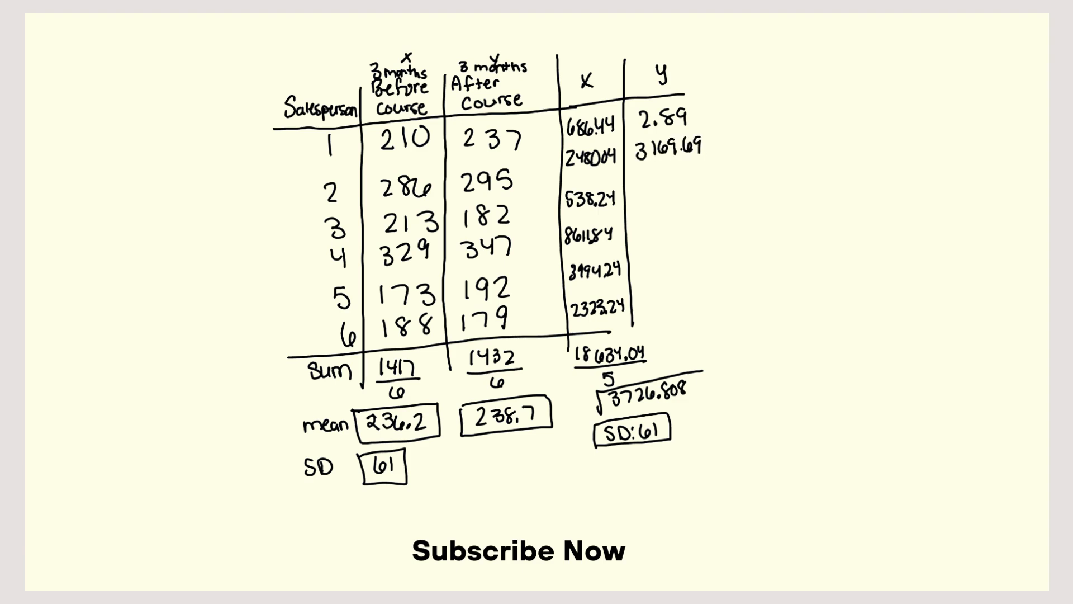
text(3214.89)
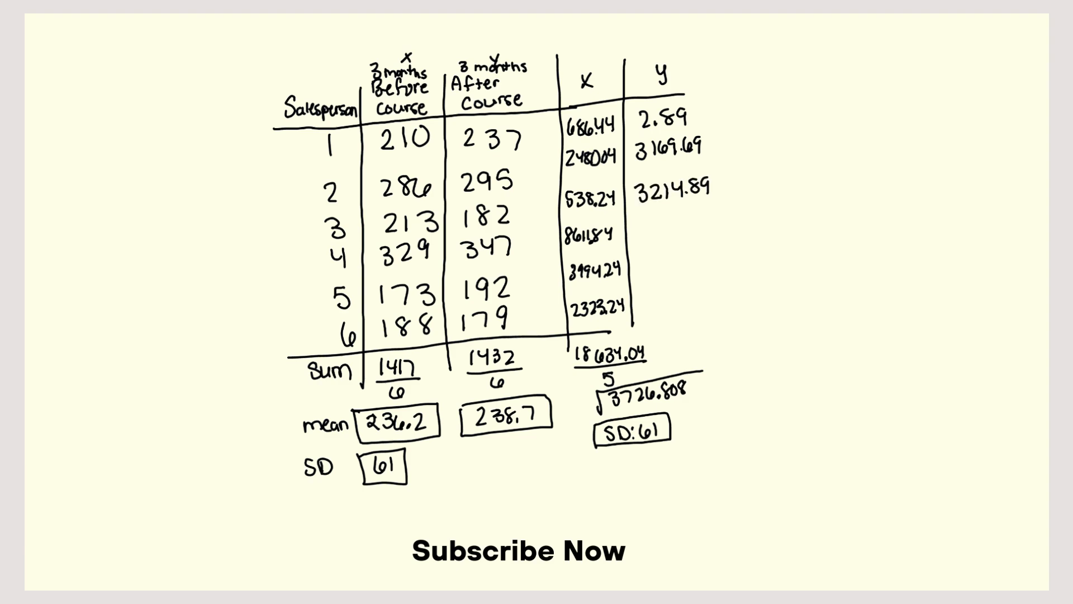
text(11728.)
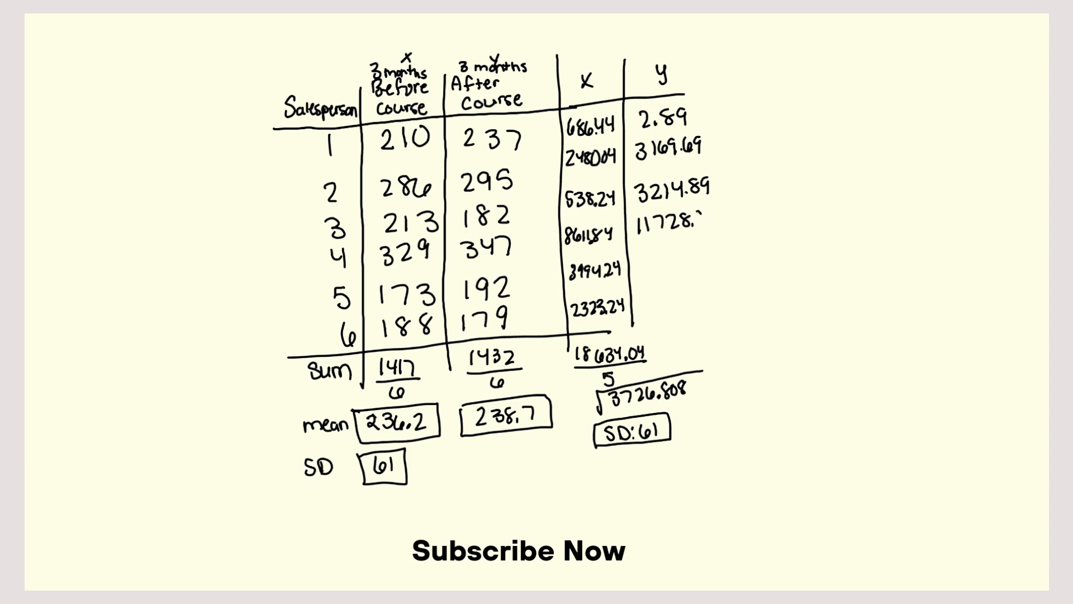
text(89)
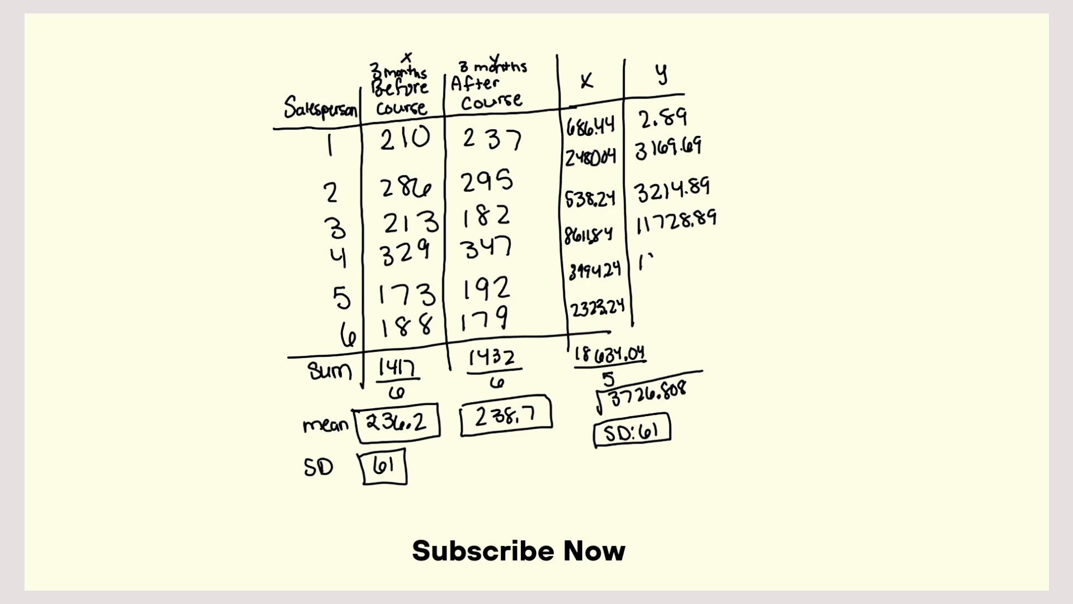
text(185802.49)
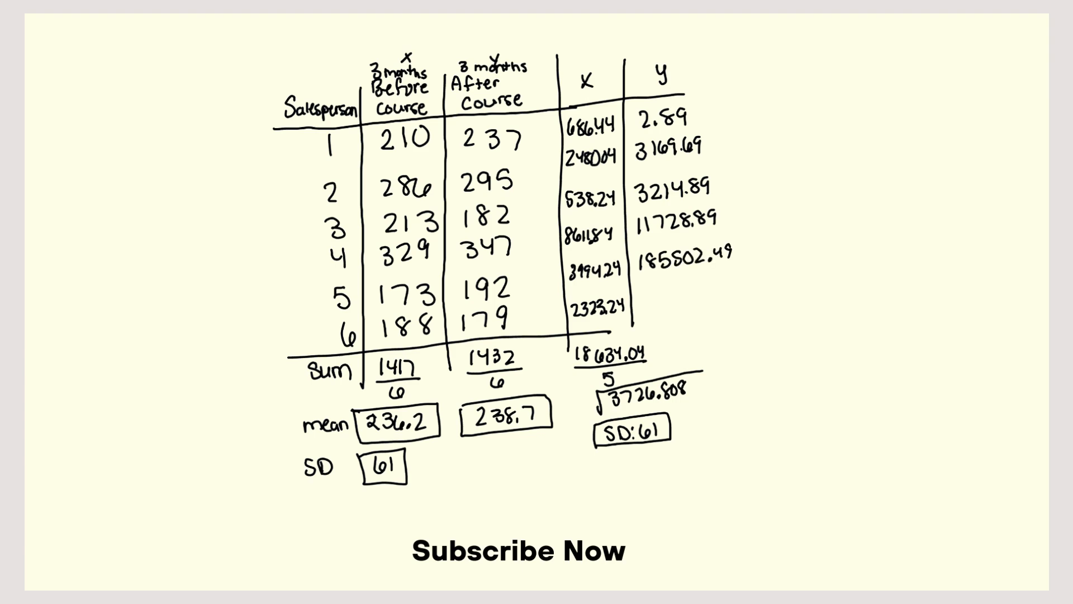
text(3)
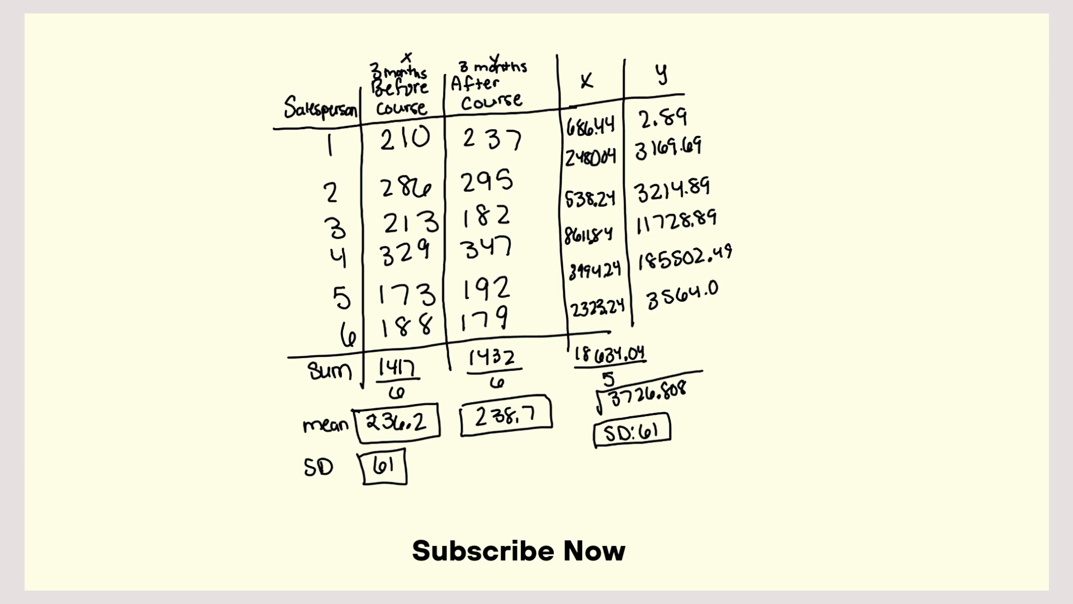
Finish 3564.09, total the y column as 20718.794 over 5 and write 4143
text(9)
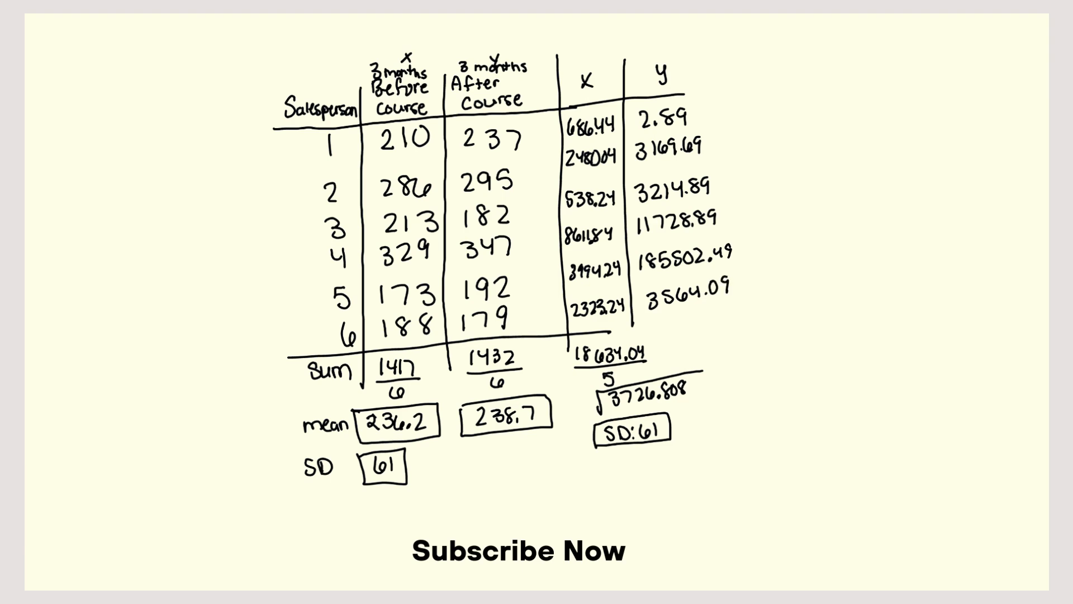
text(2)
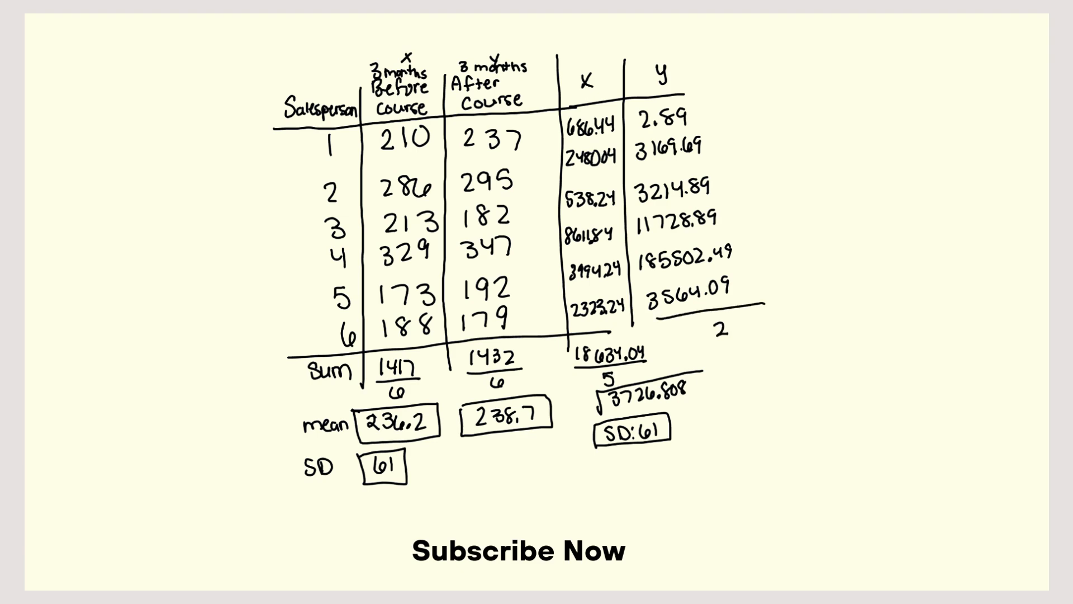
text(207182.94)
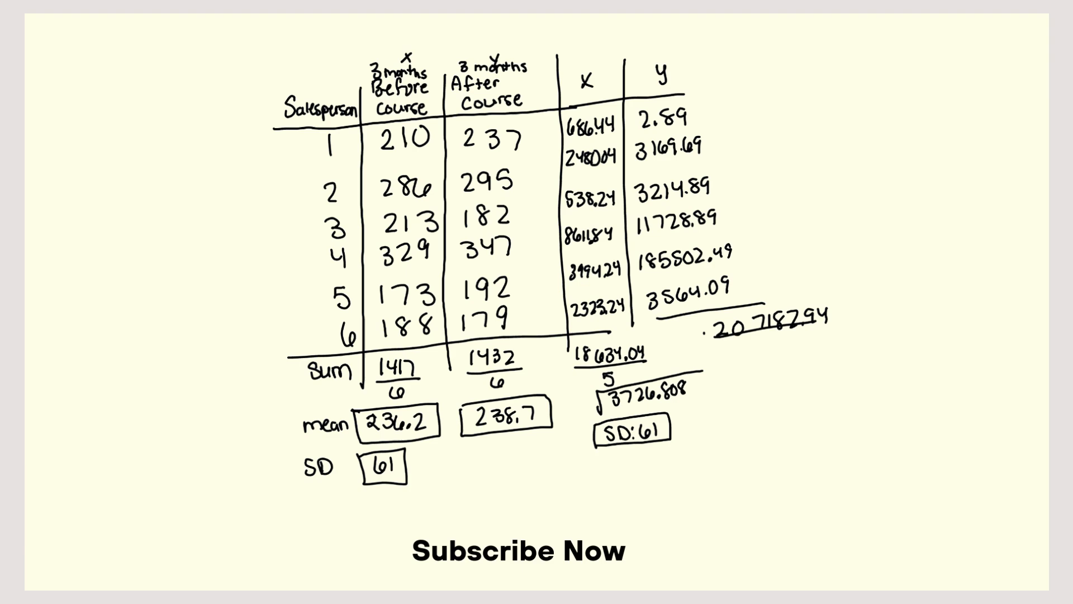
text(5)
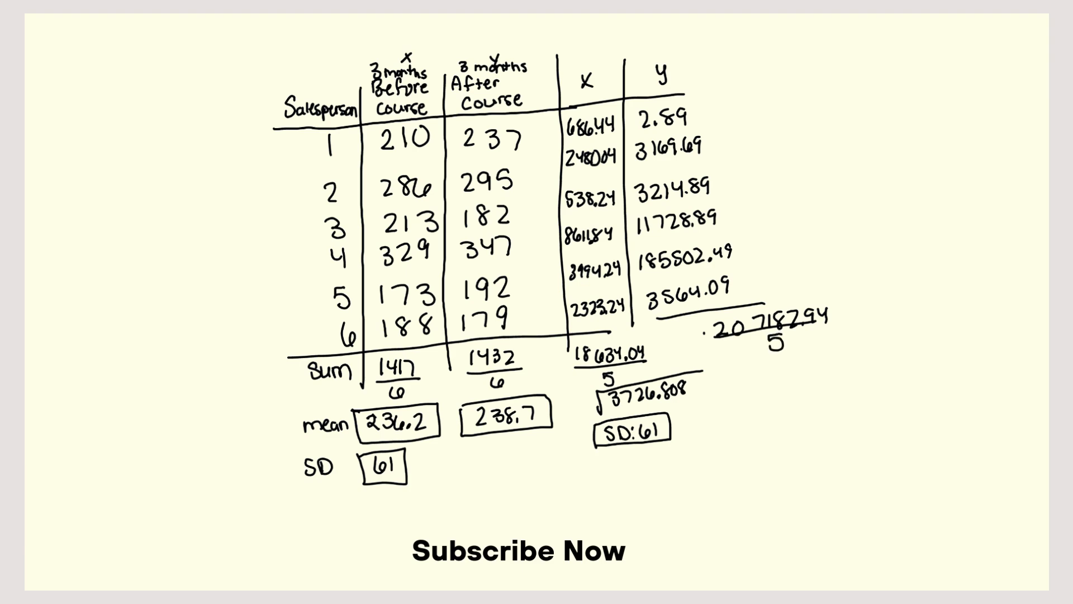
text(4143)
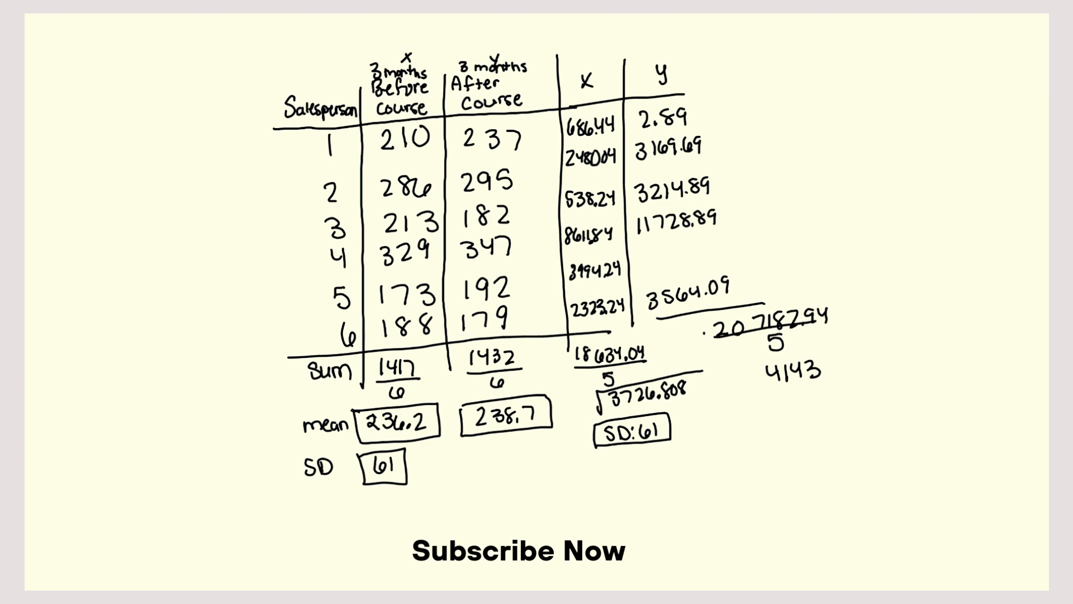
Write the corrected y value 2180.89 in row 4 after erasing the old entry and total
text(2180.89)
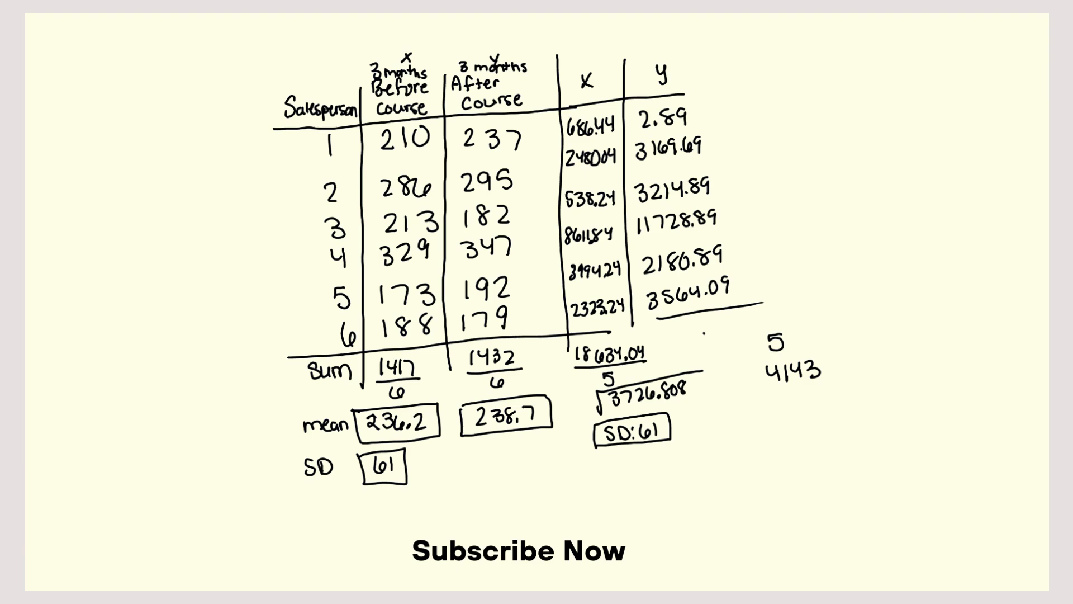
Write the corrected sum 23861.34 over 5 = 4772.268 under a square root, box SD 69, and start a CI heading
text(.2386)
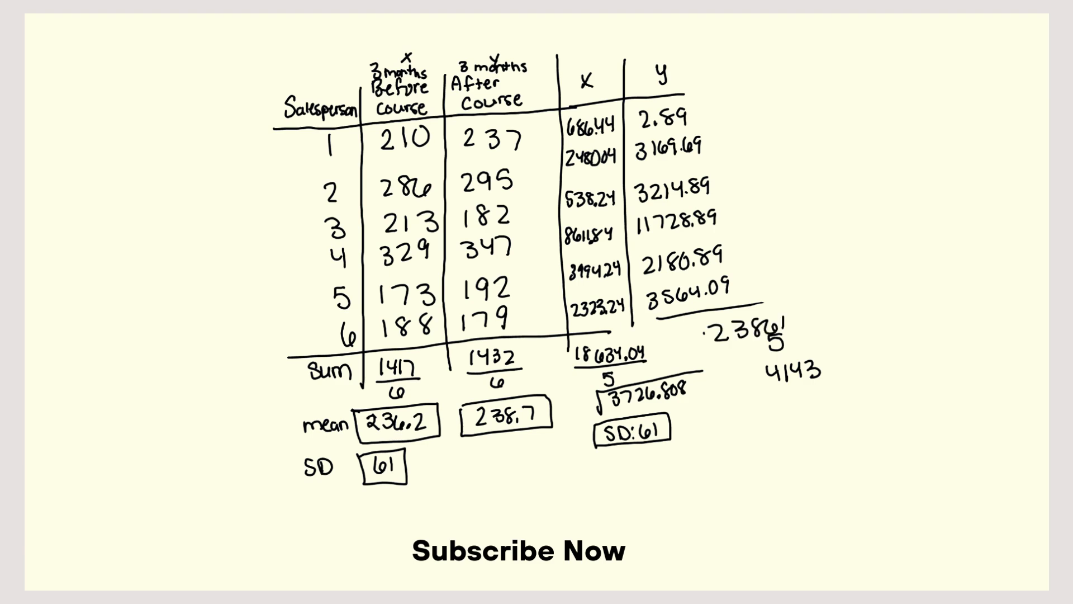
text(.34)
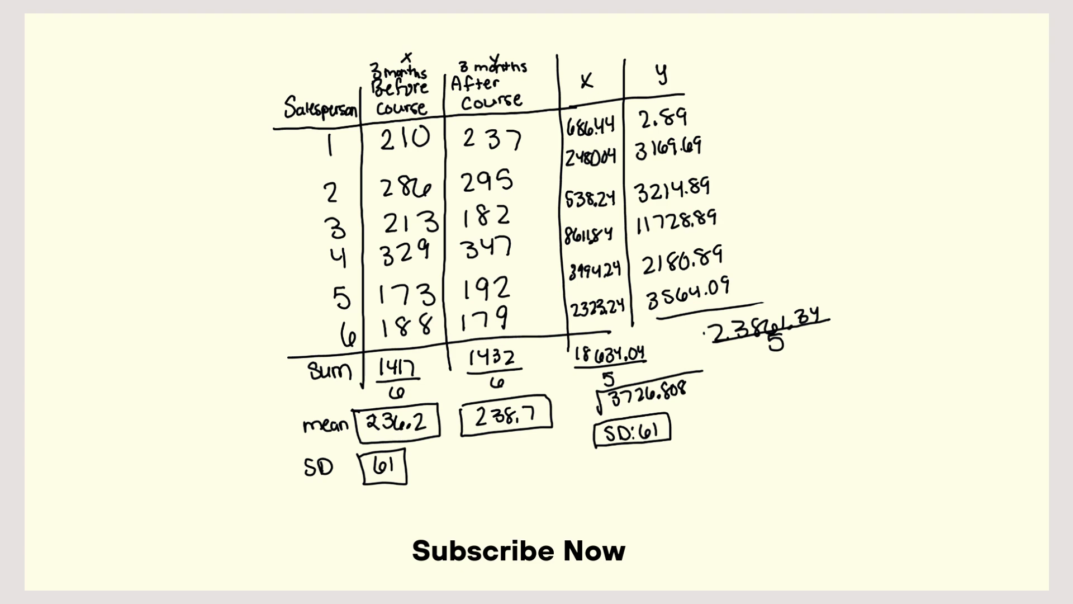
text(4772.268)
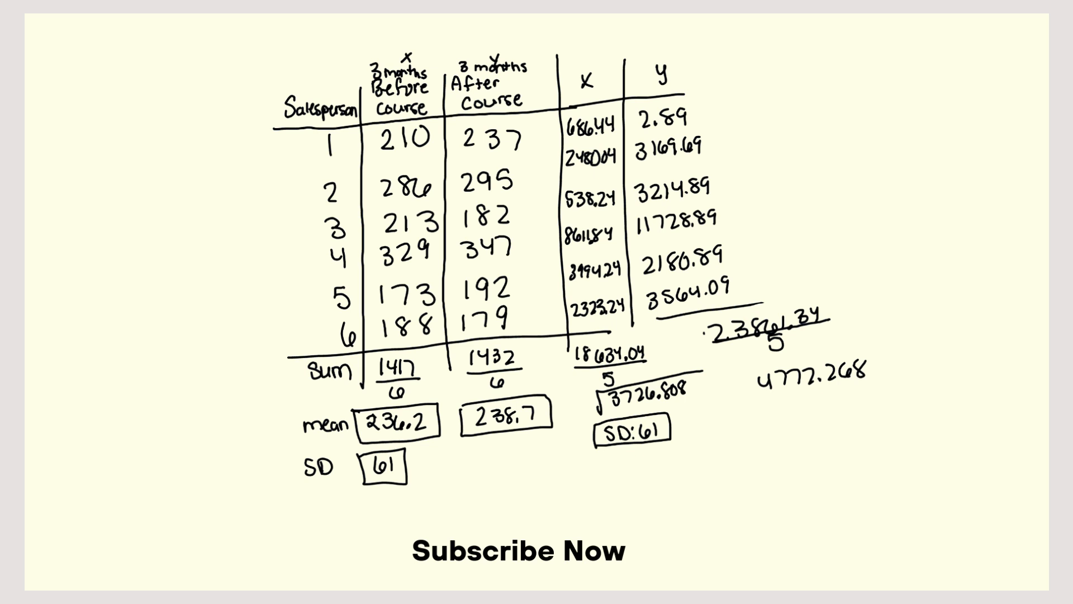
drag(746, 397, 863, 346)
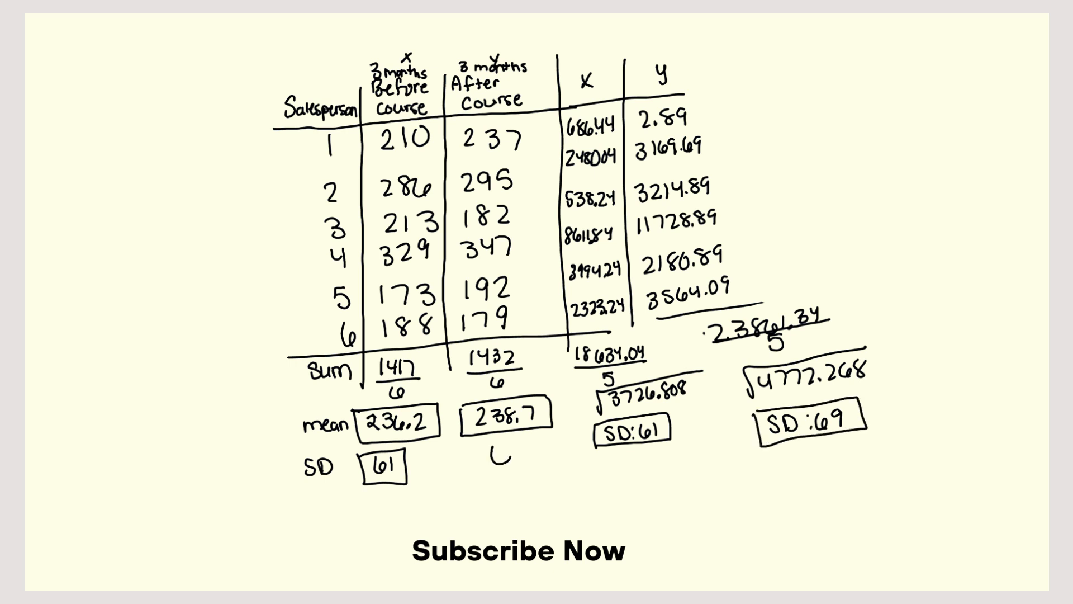
text(69)
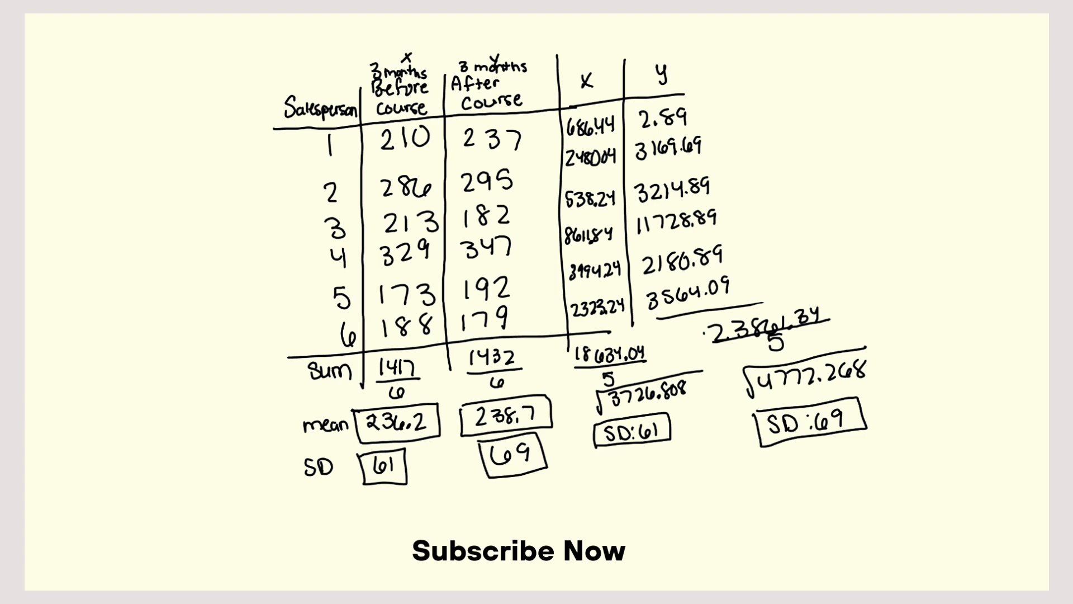
text(CI:)
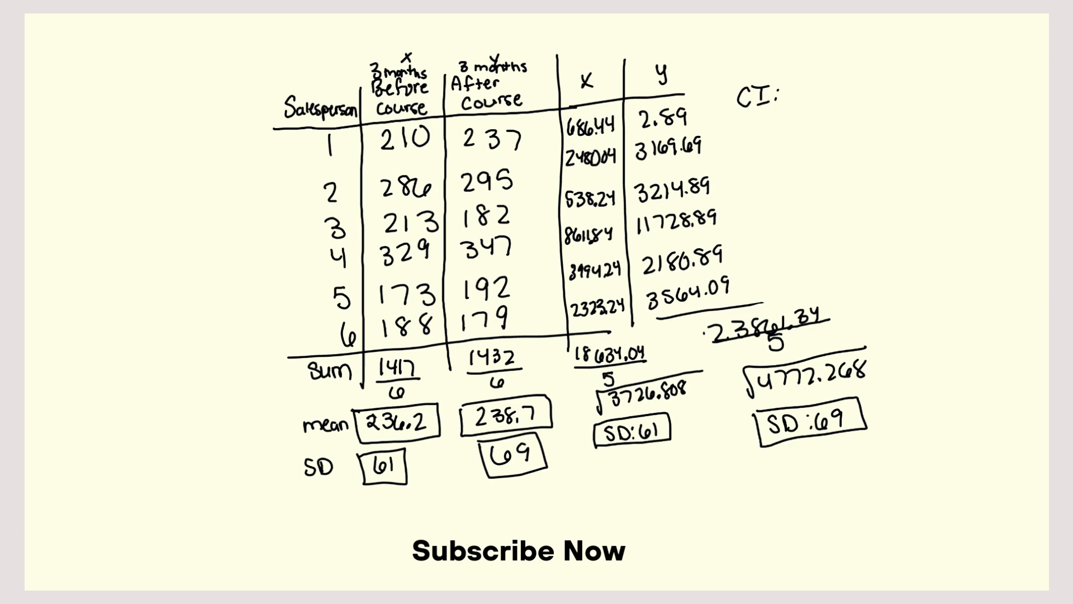
Label Before and write 236 ± 1.282 × 61/√6 for the before-course interval
text(Befor)
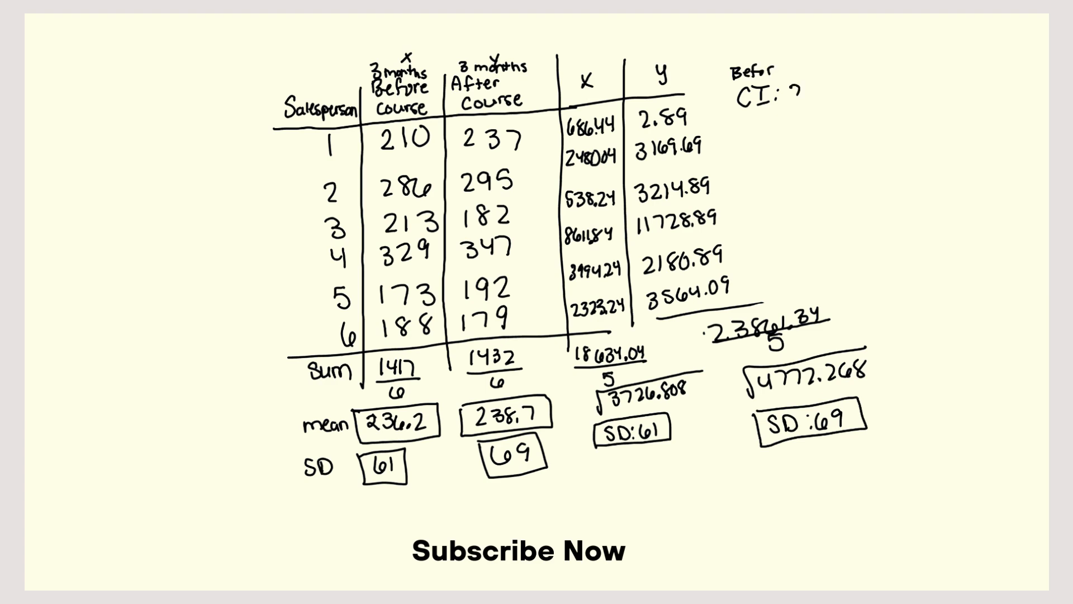
text(236±)
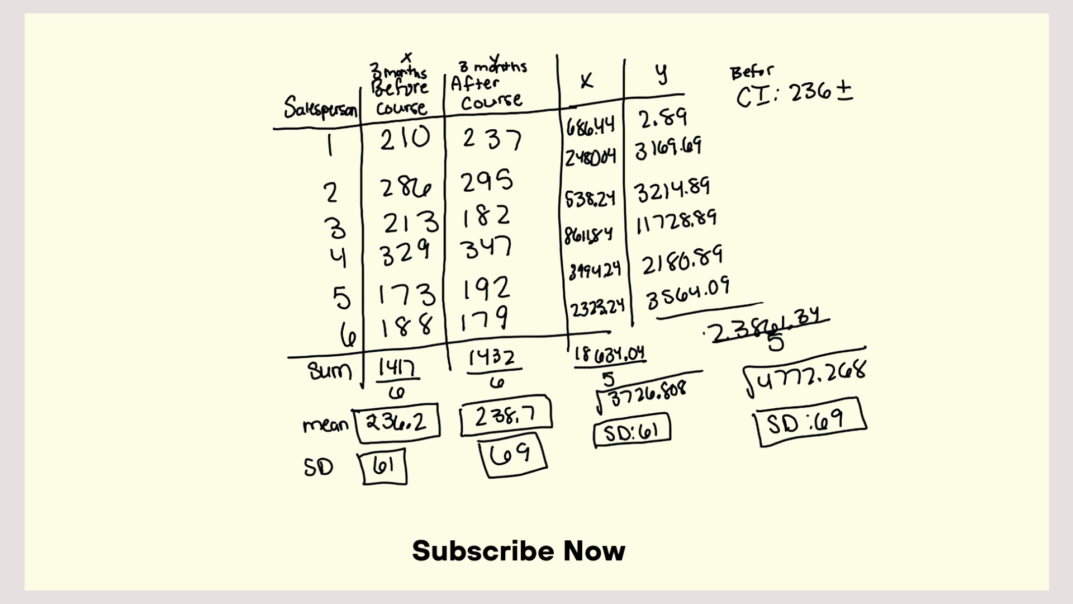
text(1)
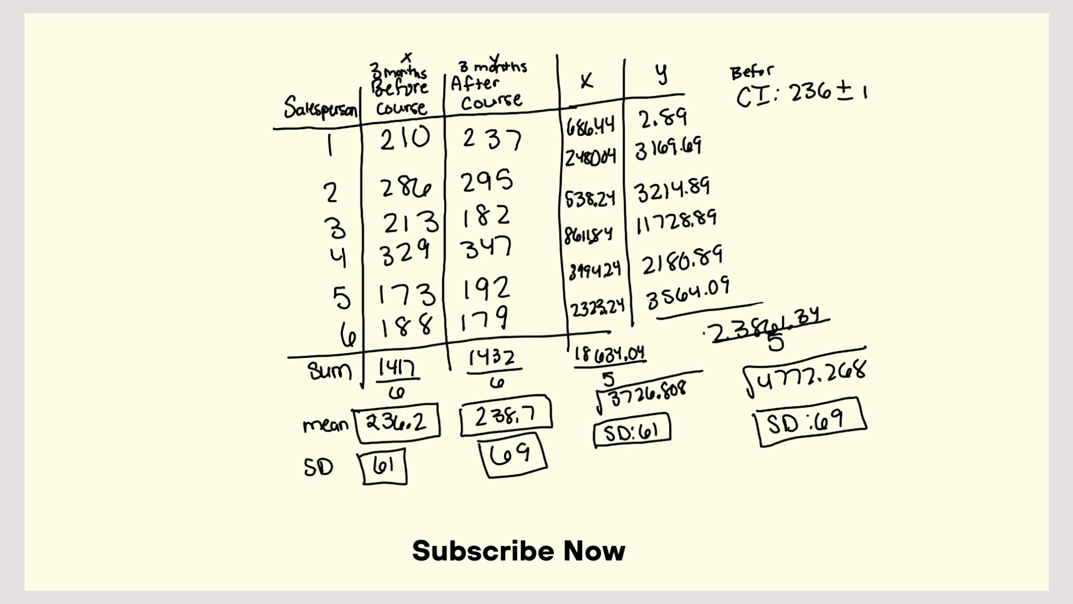
text(.282)
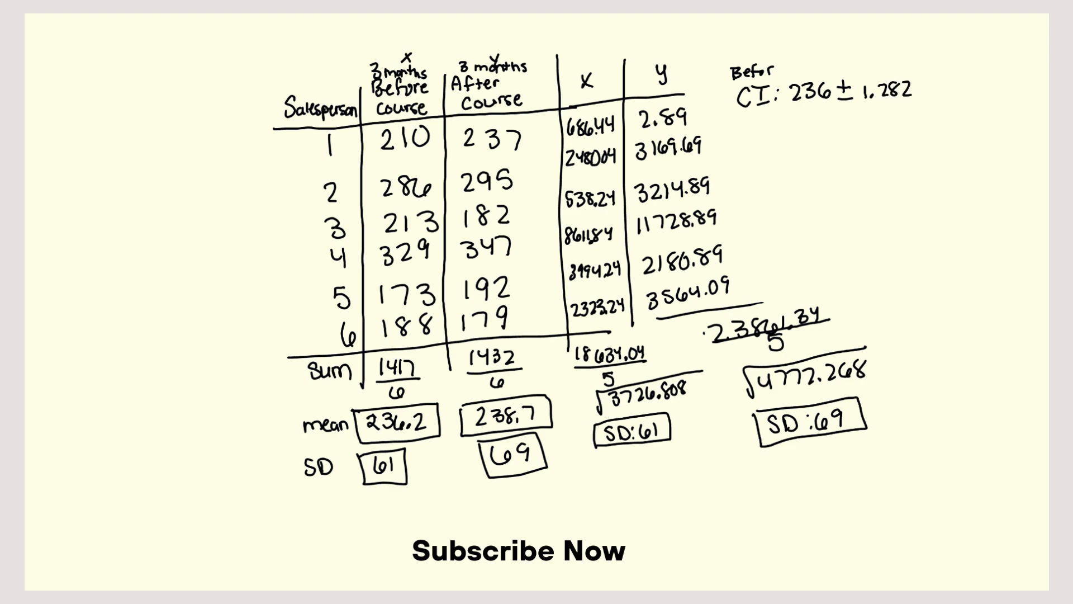
text(x)
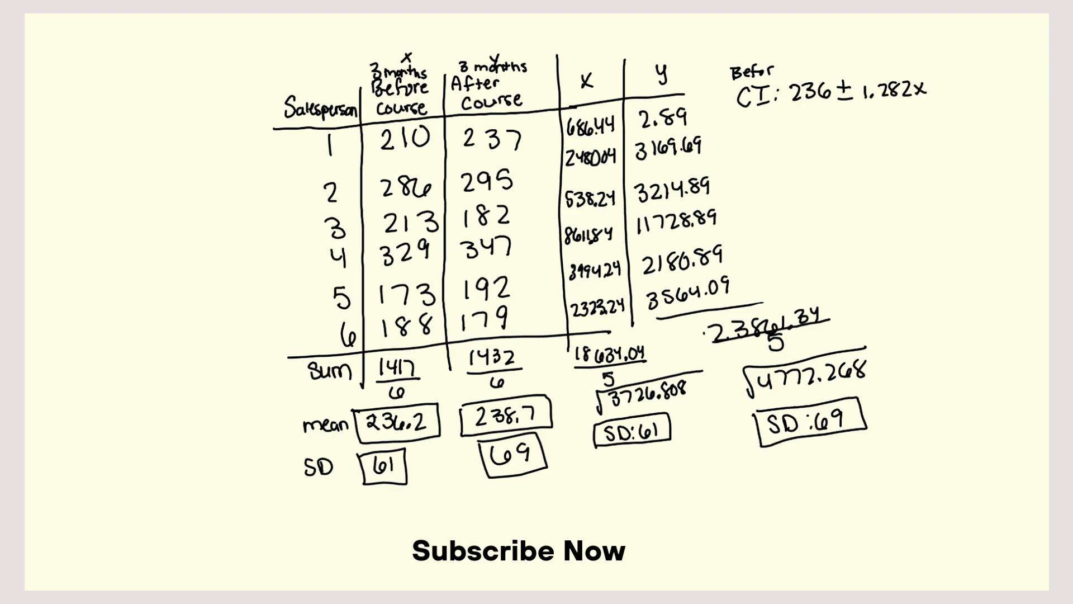
text(61/6)
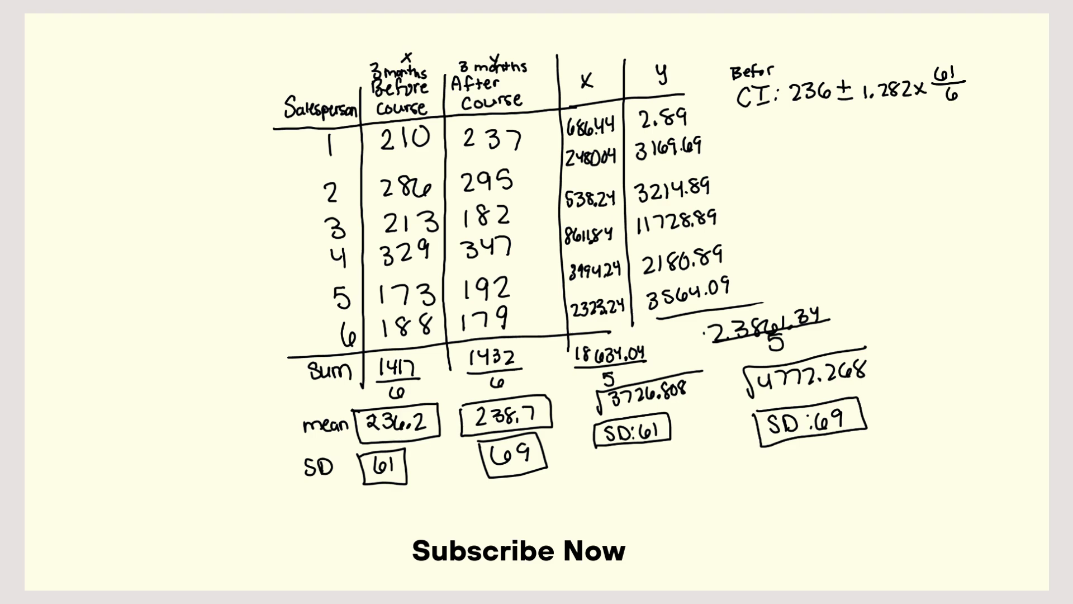
text(√)
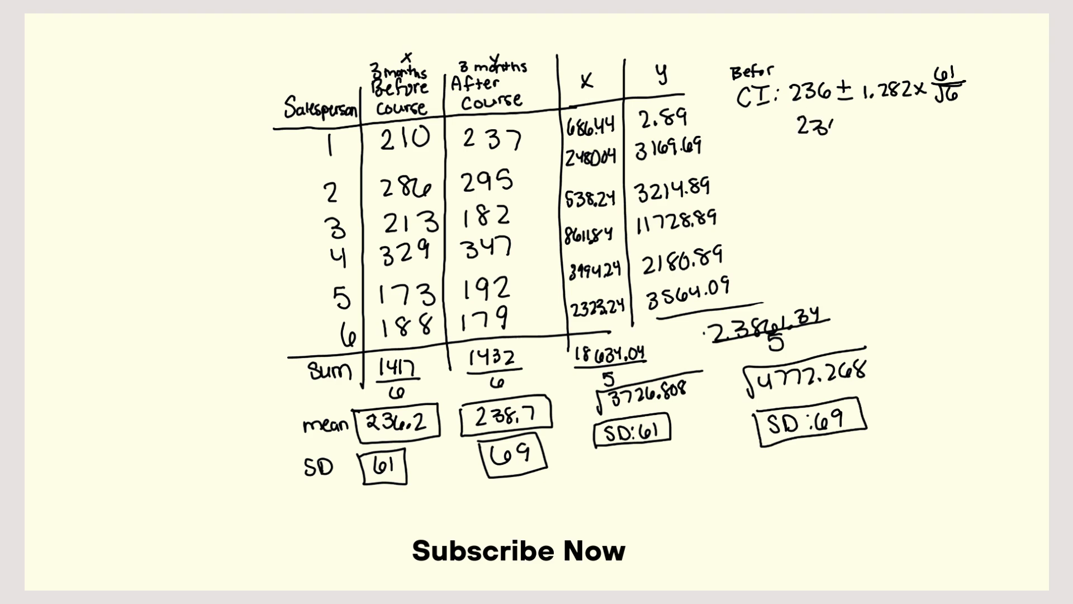
Simplify to 236 ± 32, write the interval 204 to 268, and begin an After label
text(236± 32)
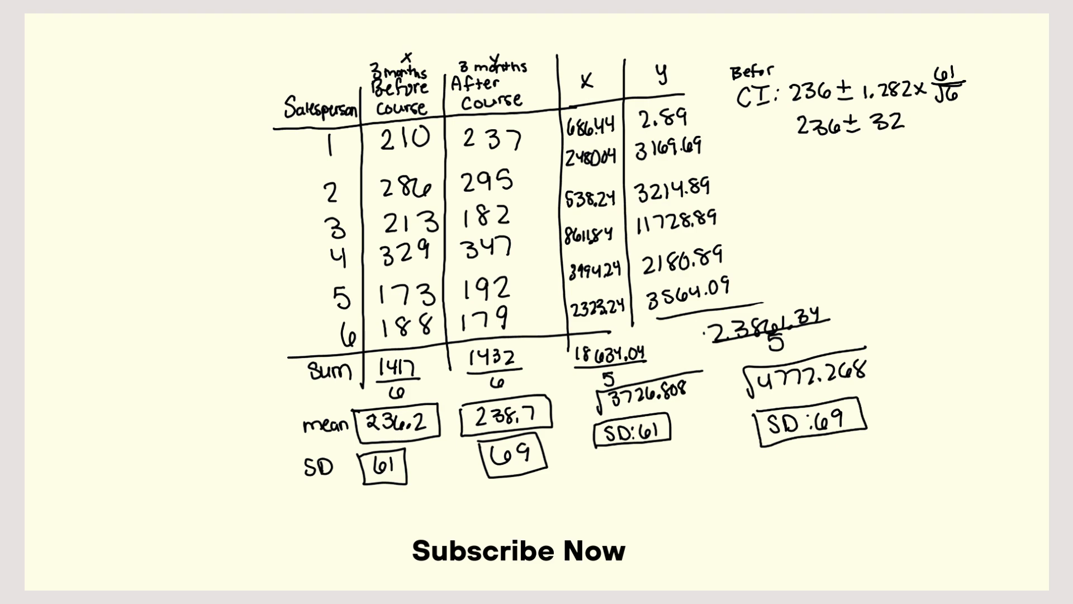
text(?)
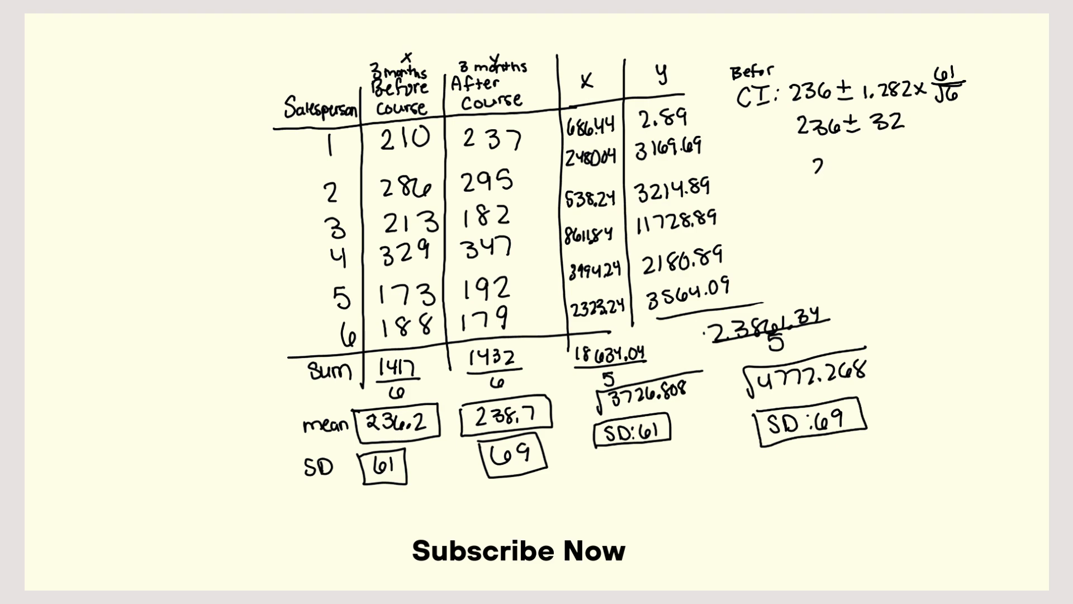
text(204 to)
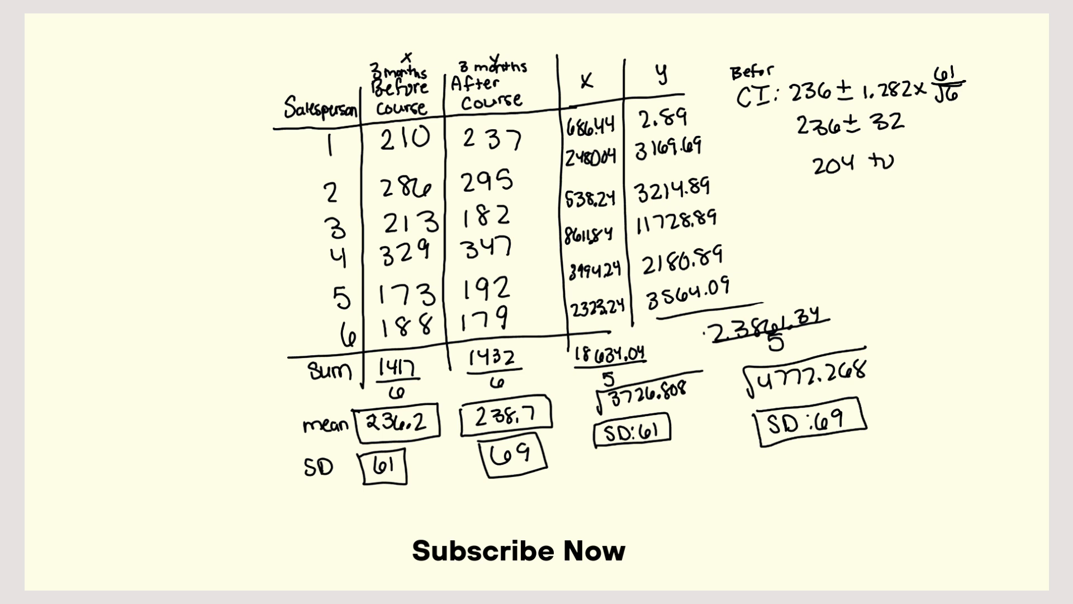
text(2)
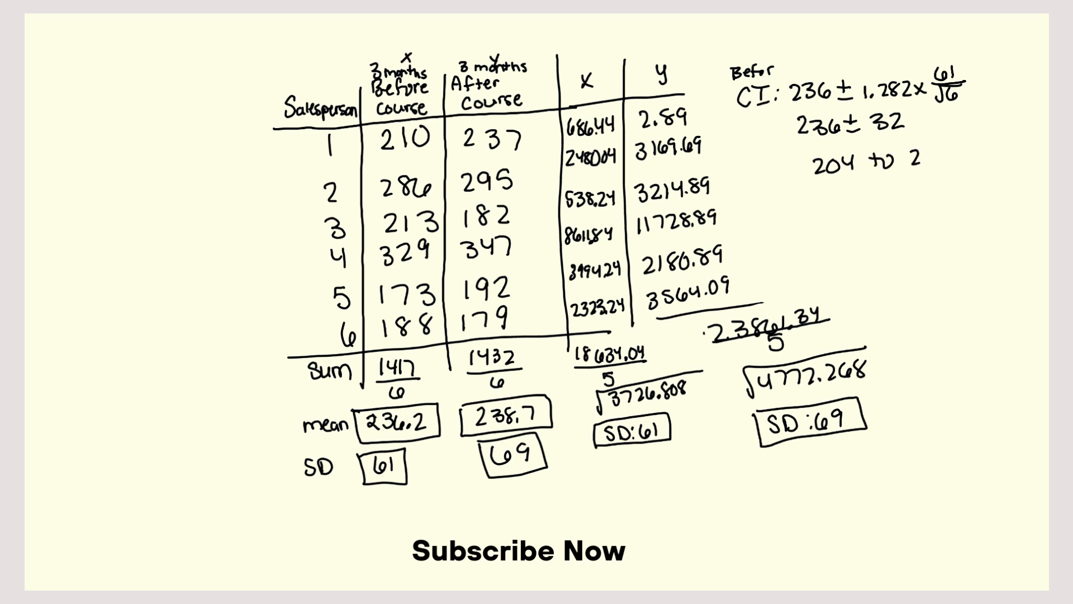
text(68)
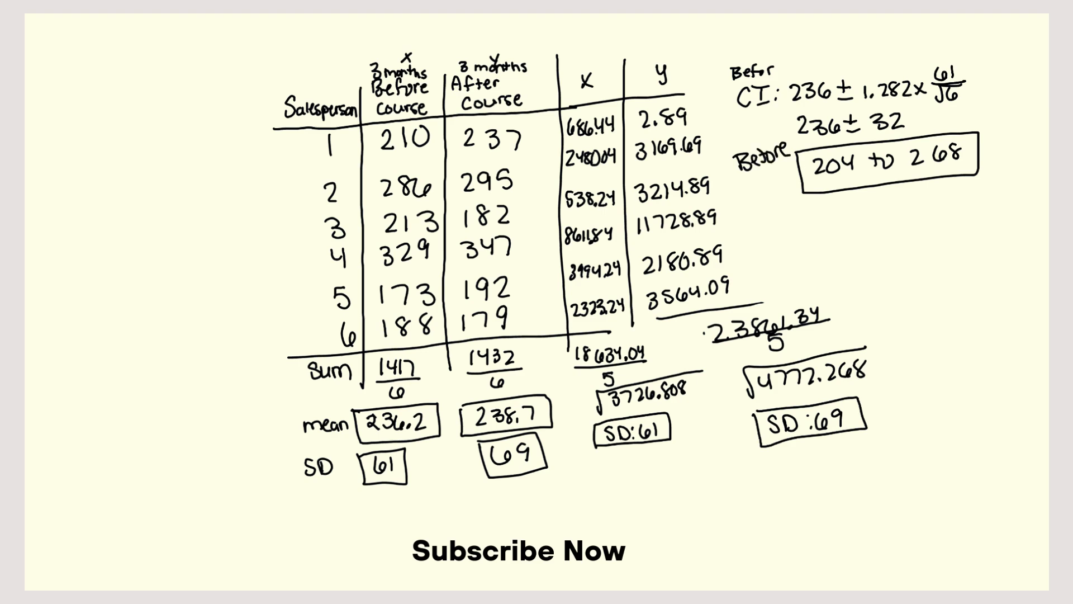
text(After)
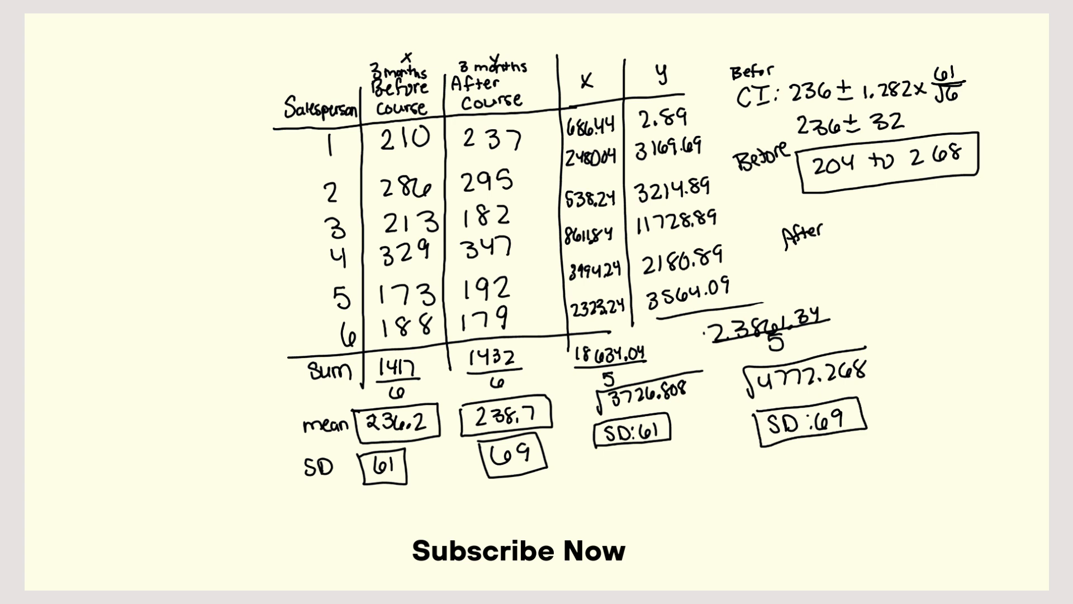
Write the after-course interval expression 239 ± 1.282 × 69/√6 on the whiteboard
text(2)
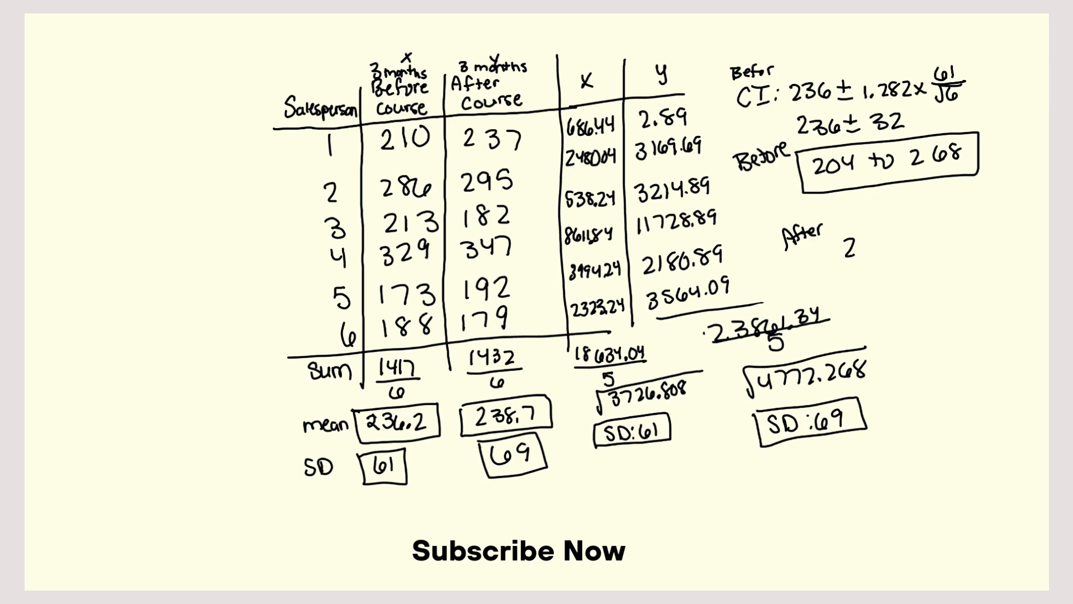
text(239±)
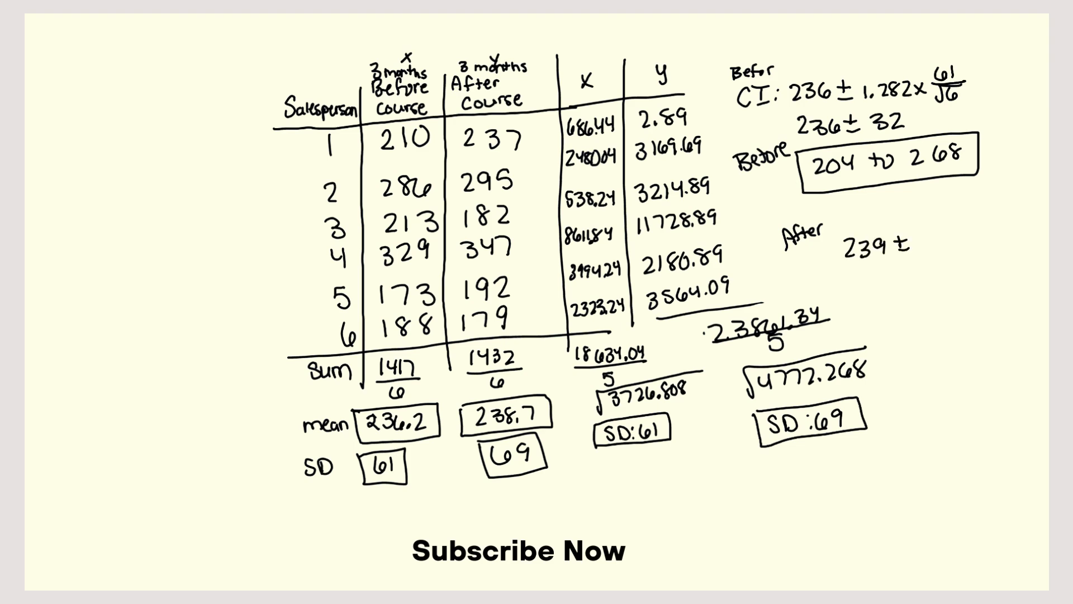
text(1.282x)
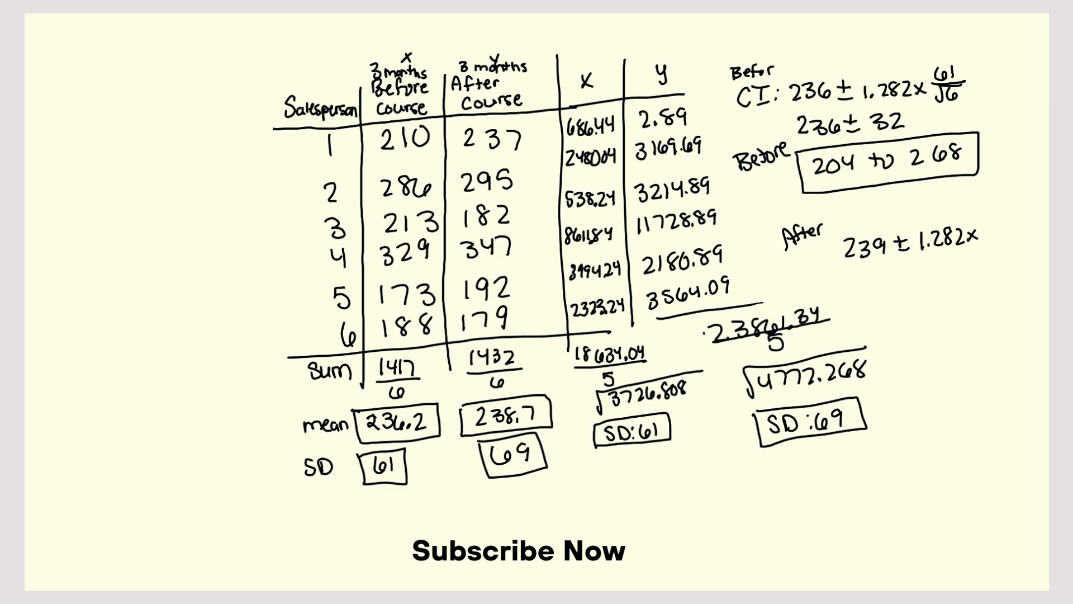
text(61/√6)
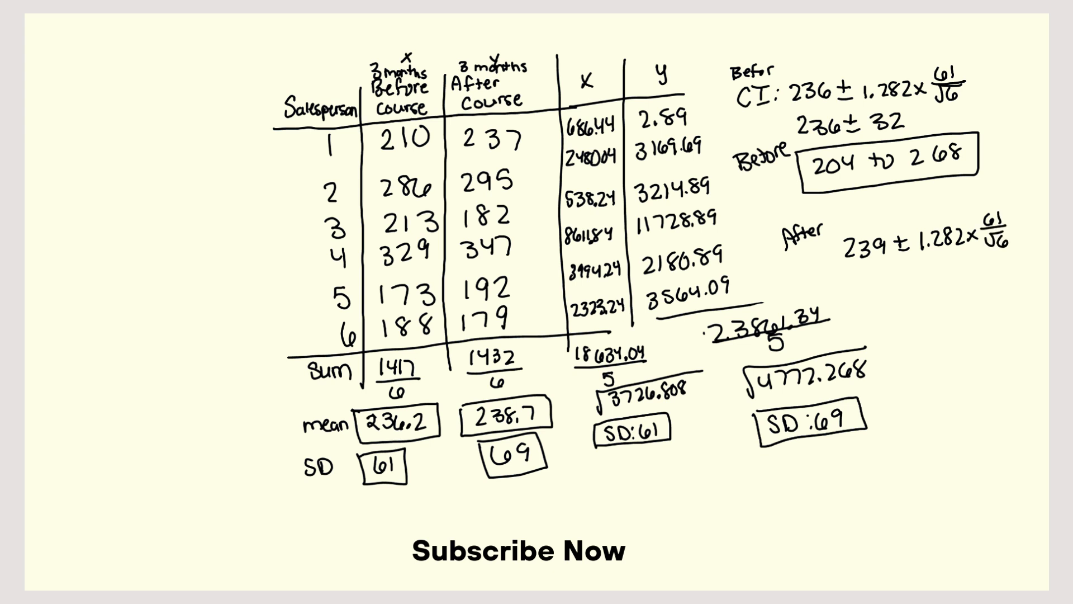
text(239+)
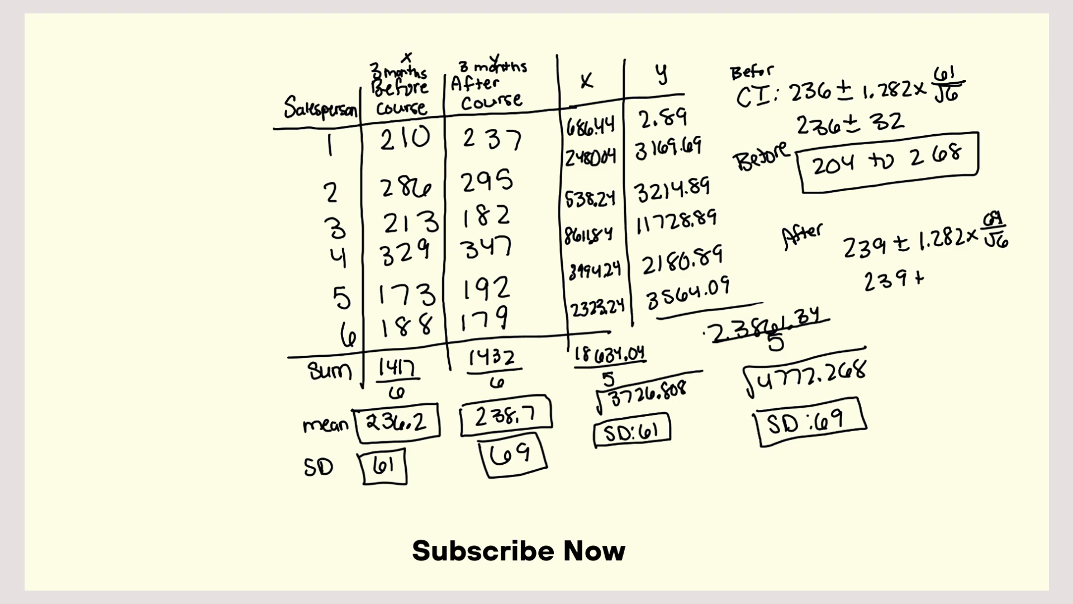
text(?)
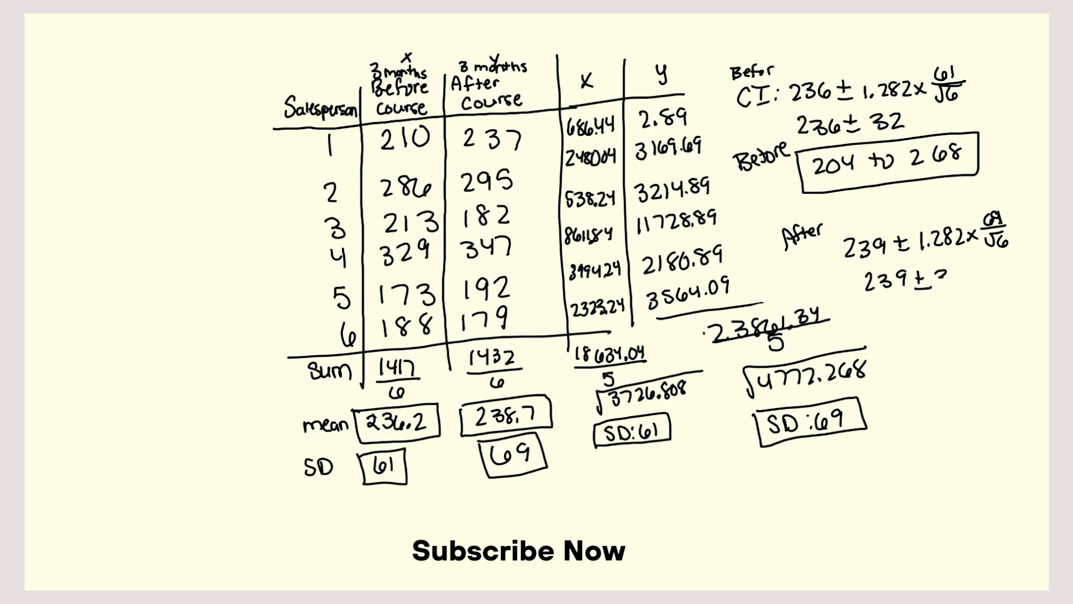
Finish as 239 ± 36 and box the result 203 to 275
text(36)
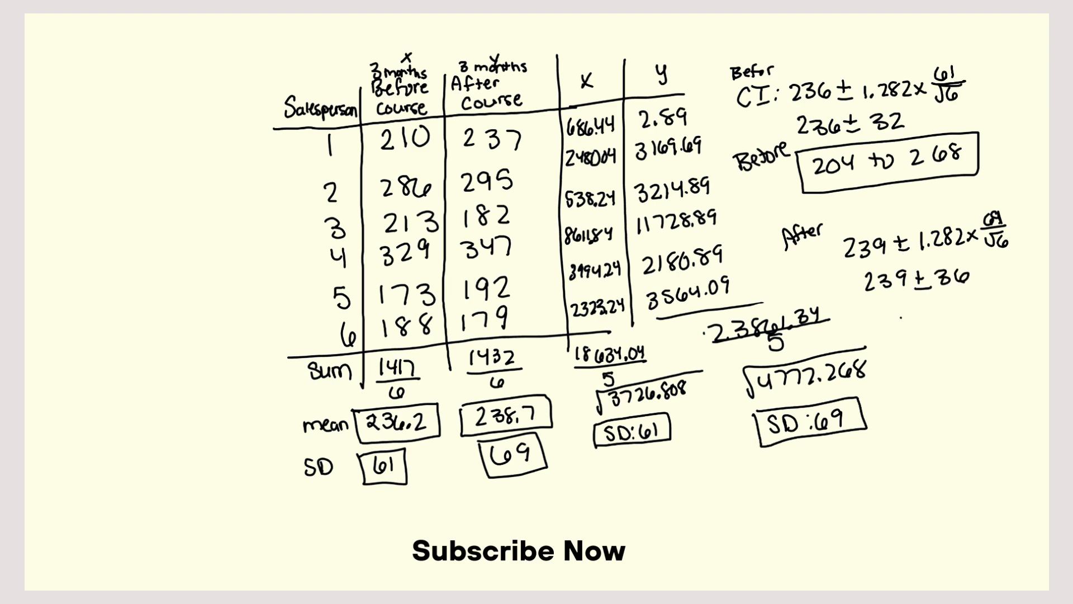
text(203 to)
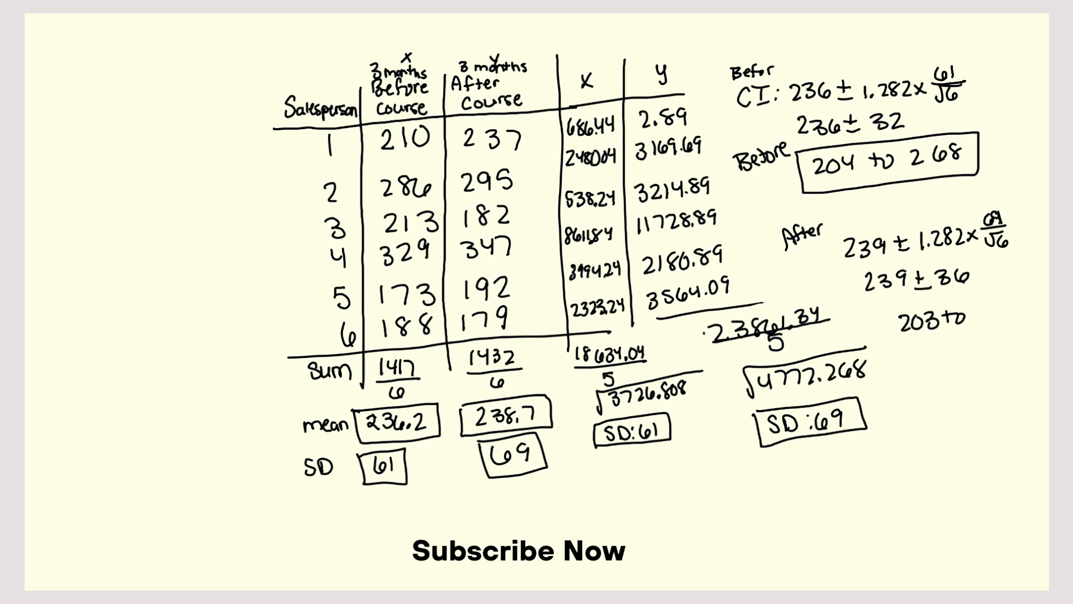
text(275)
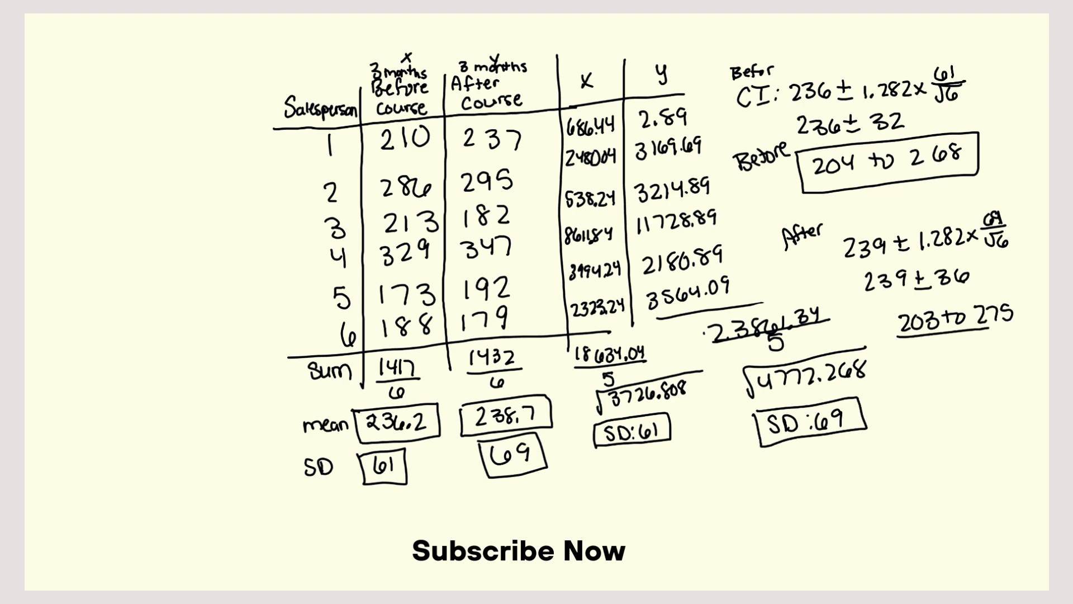
drag(897, 322, 1020, 322)
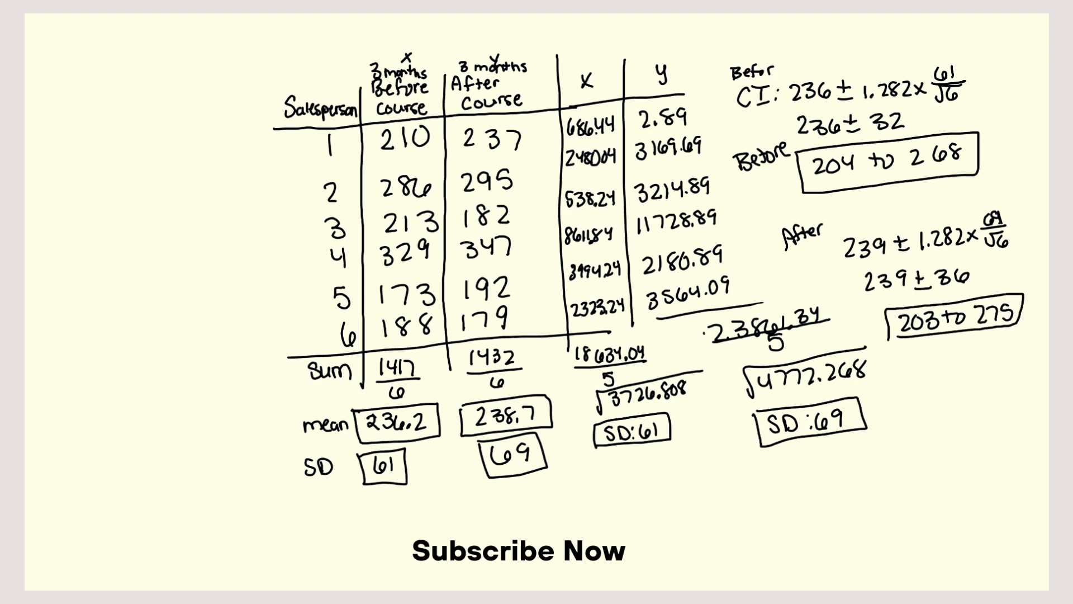